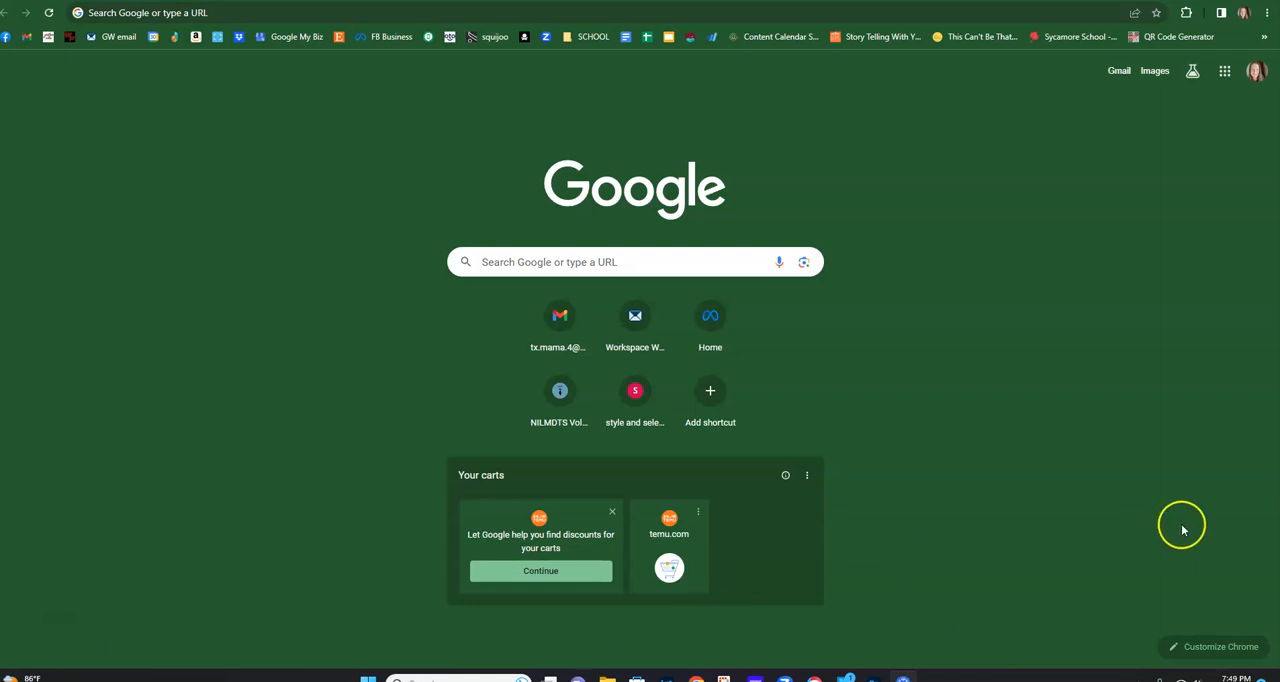
mouse_move(352, 28)
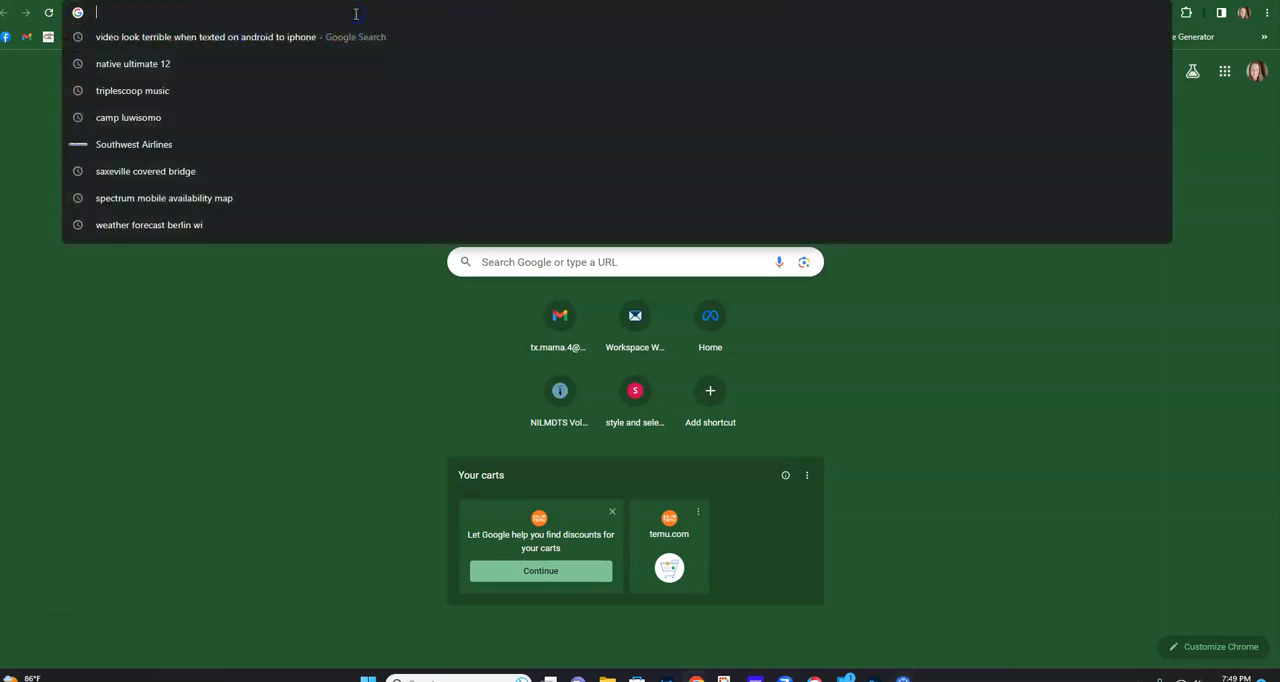
- Navigate Chrome to the PhotoDay galleries address to load My Galleries
type("galleries.photoday.io/gallery")
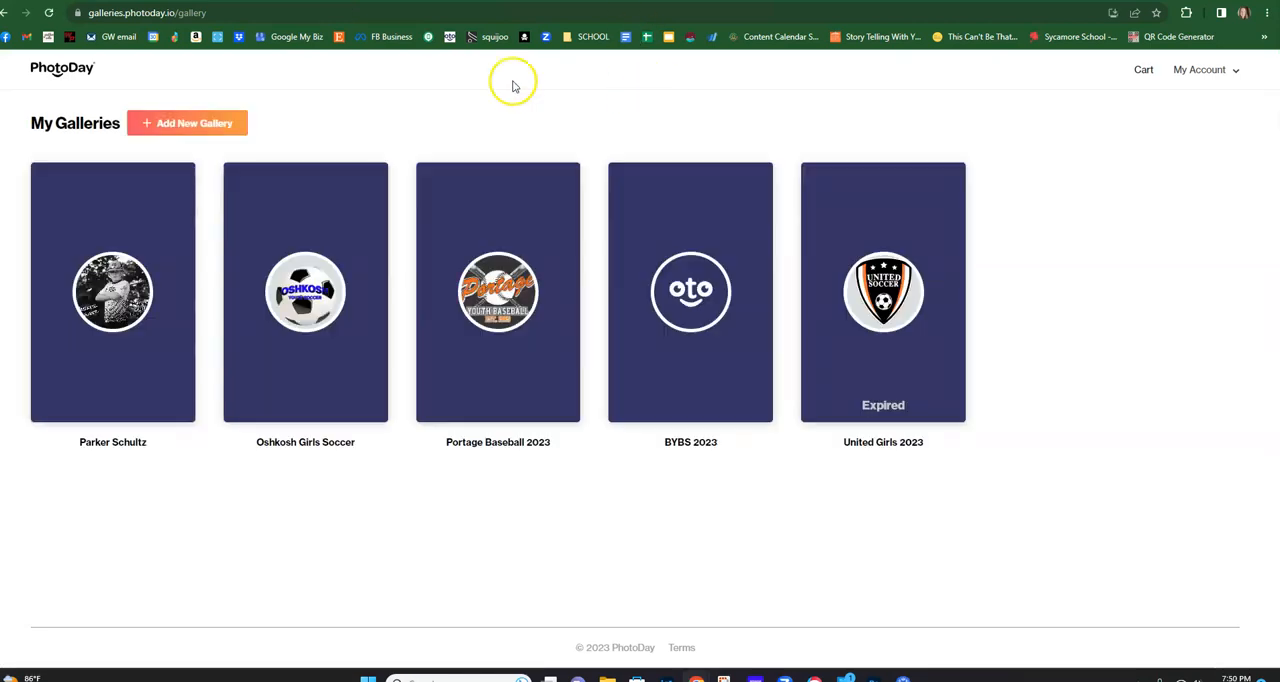
- Add a new gallery using access code PYS2023 and continue to its tag picker
left_click(188, 122)
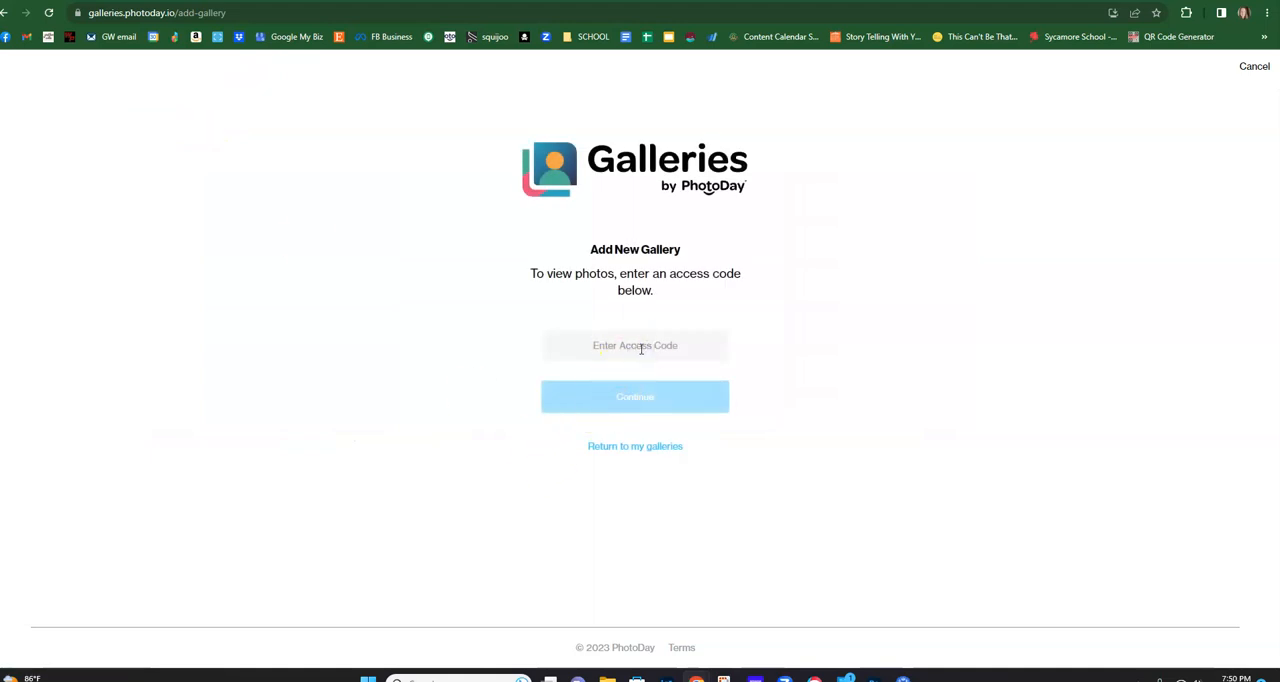
type("PYS2023")
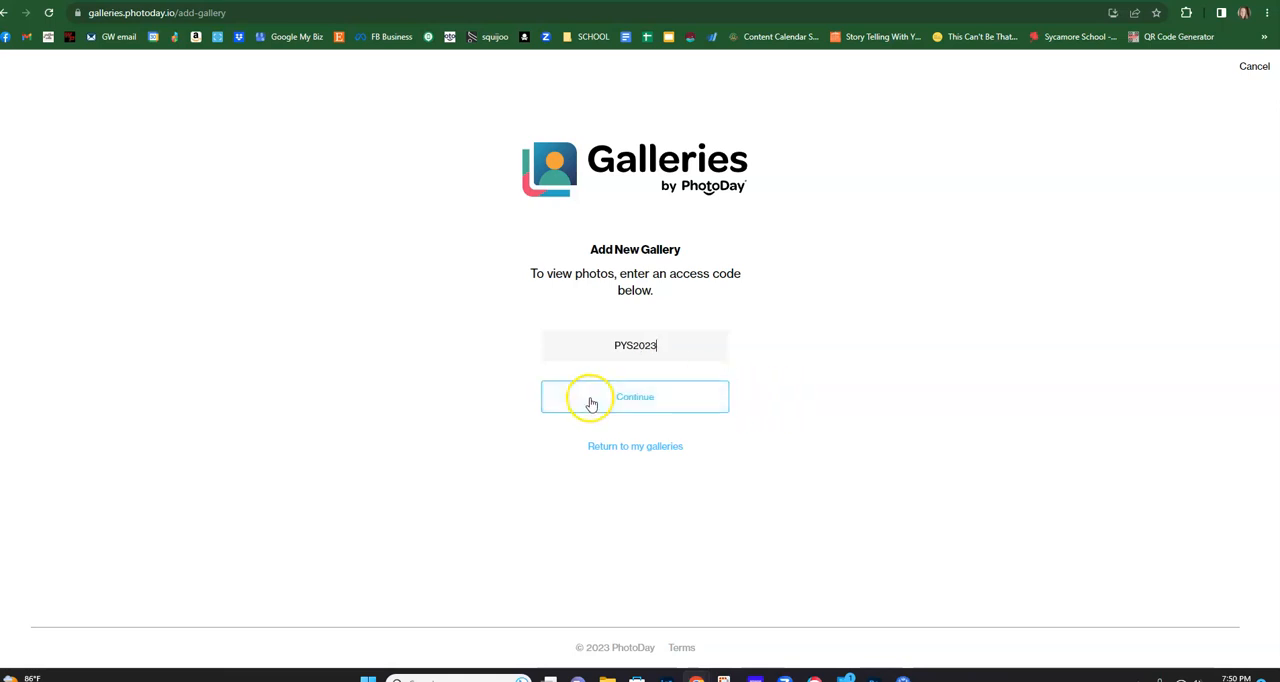
left_click(636, 396)
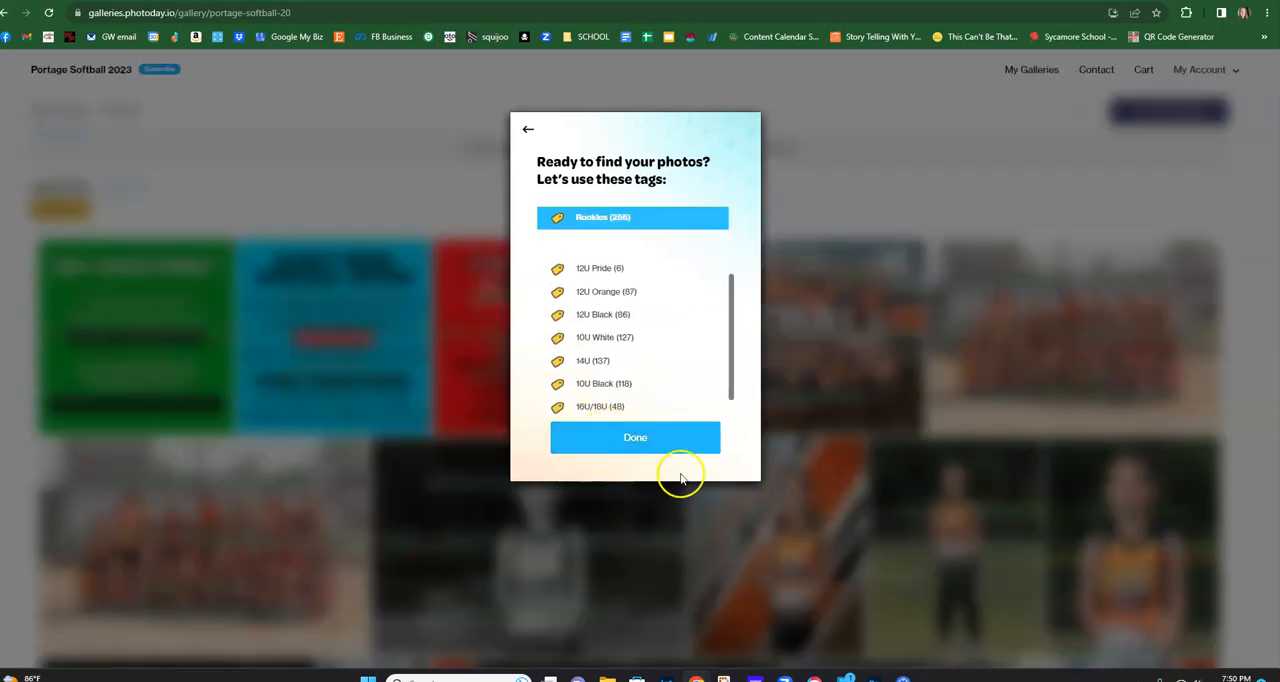
- Apply the Rookies tag filter and decline the Stay Connected text-updates offer
left_click(636, 436)
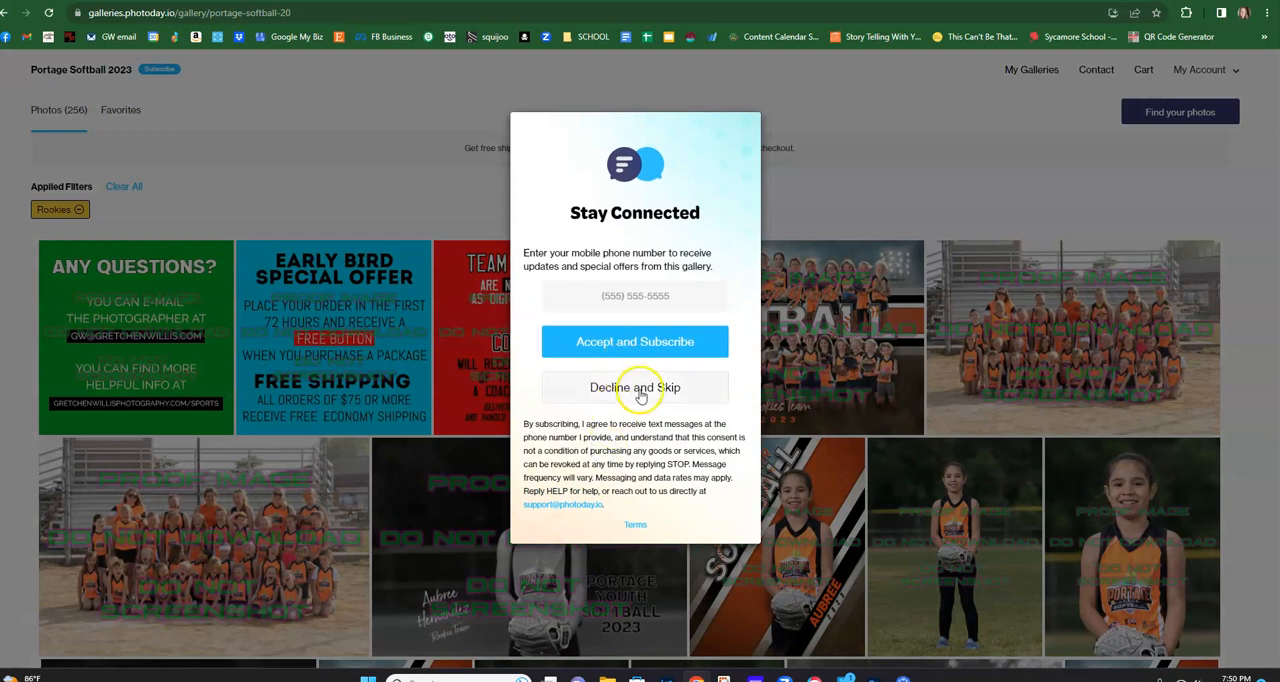
mouse_move(744, 520)
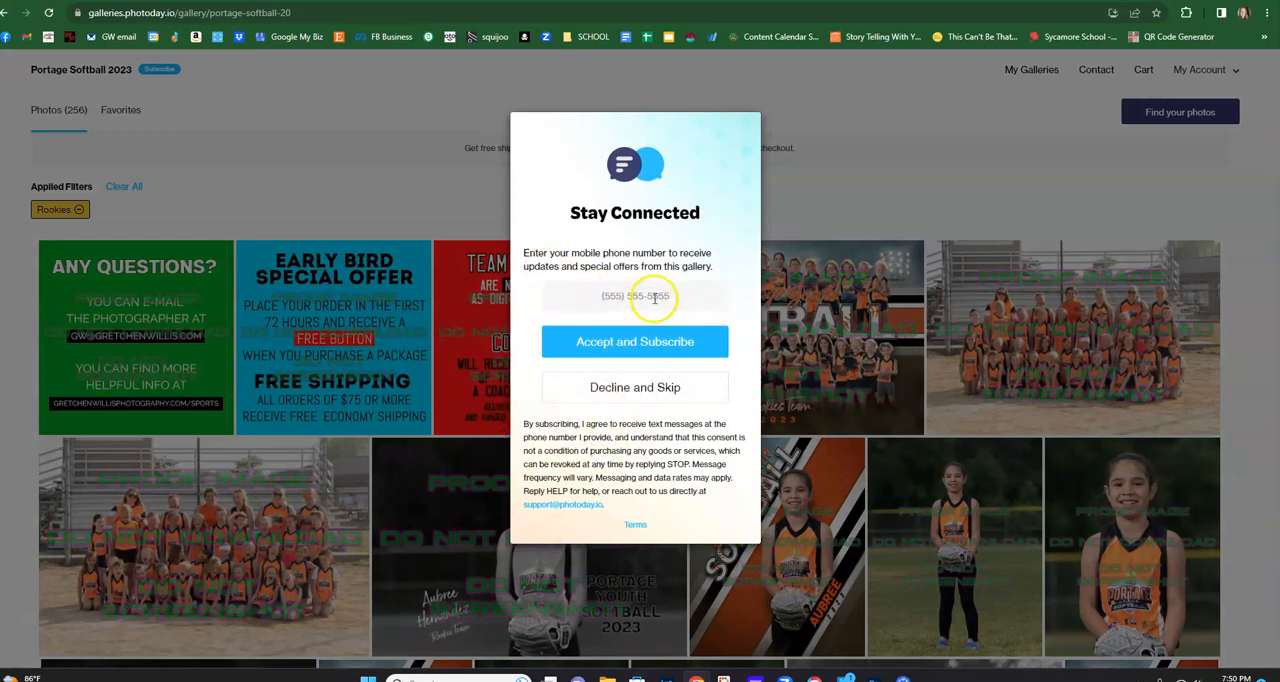
left_click(636, 340)
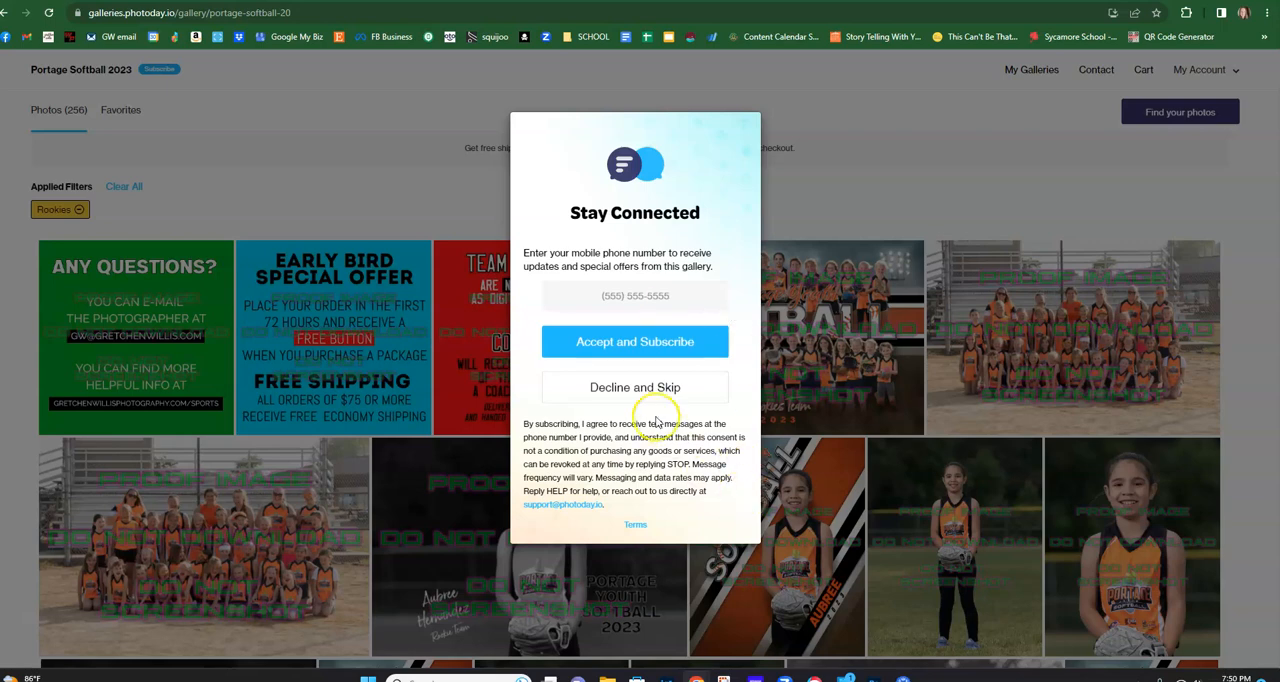
left_click(636, 388)
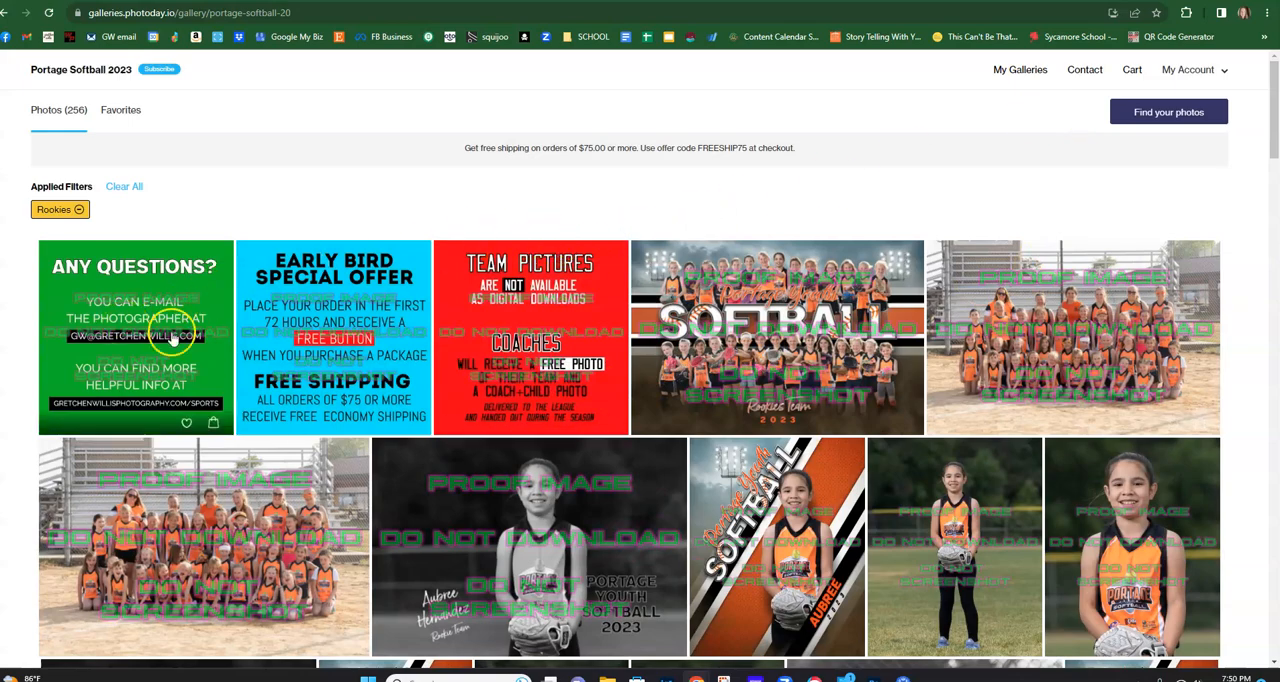
- Locate the orange SOFTBALL card photo PYSB-1707-C1.jpg and view it full-size
scroll("down", 3)
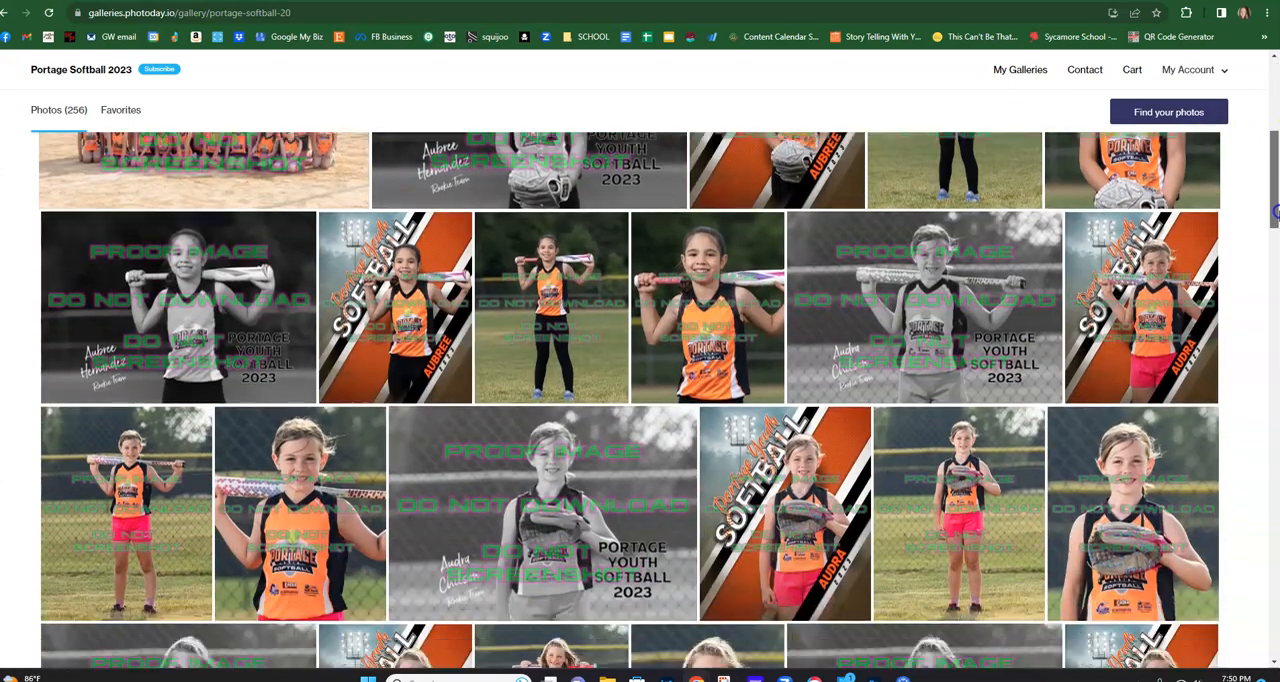
scroll("down", 3)
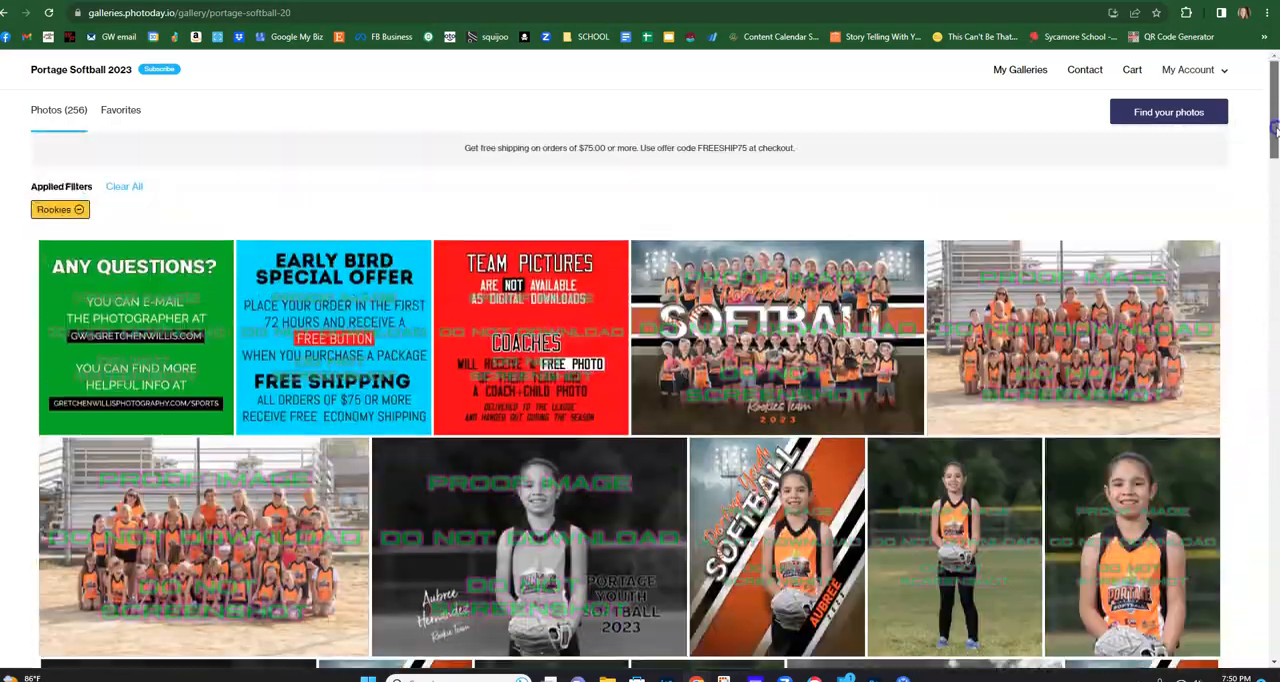
scroll("down", 3)
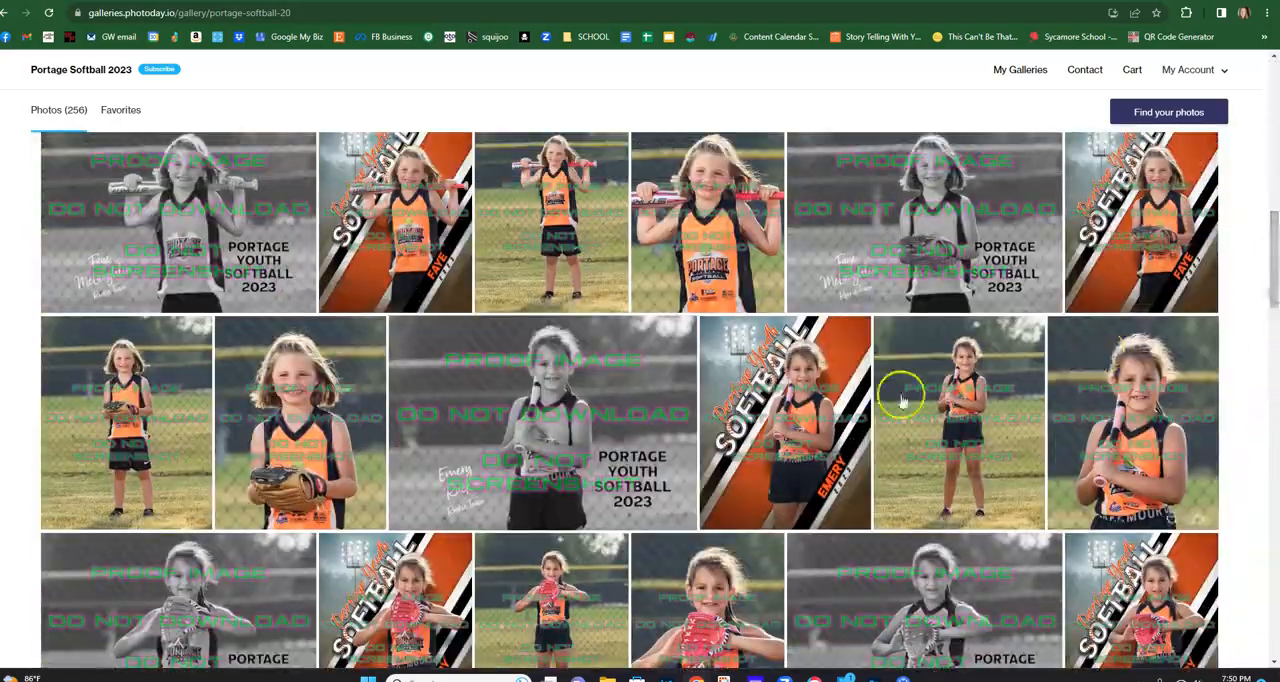
left_click(956, 422)
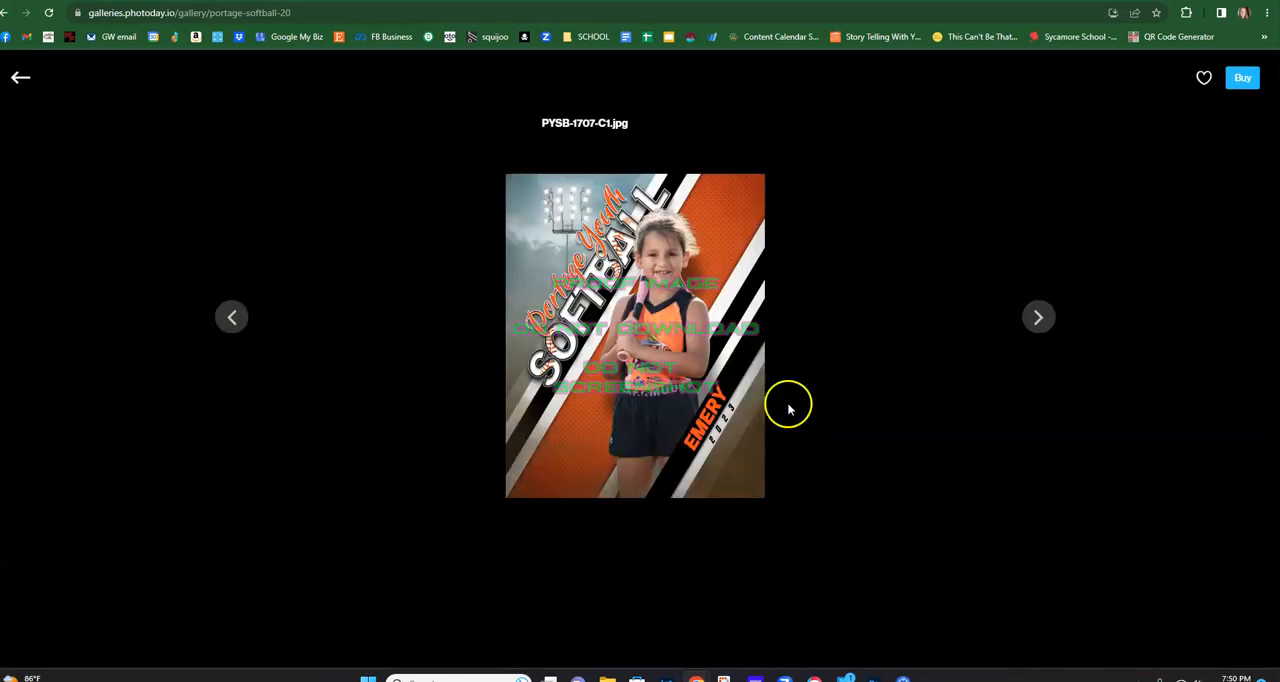
mouse_move(1242, 78)
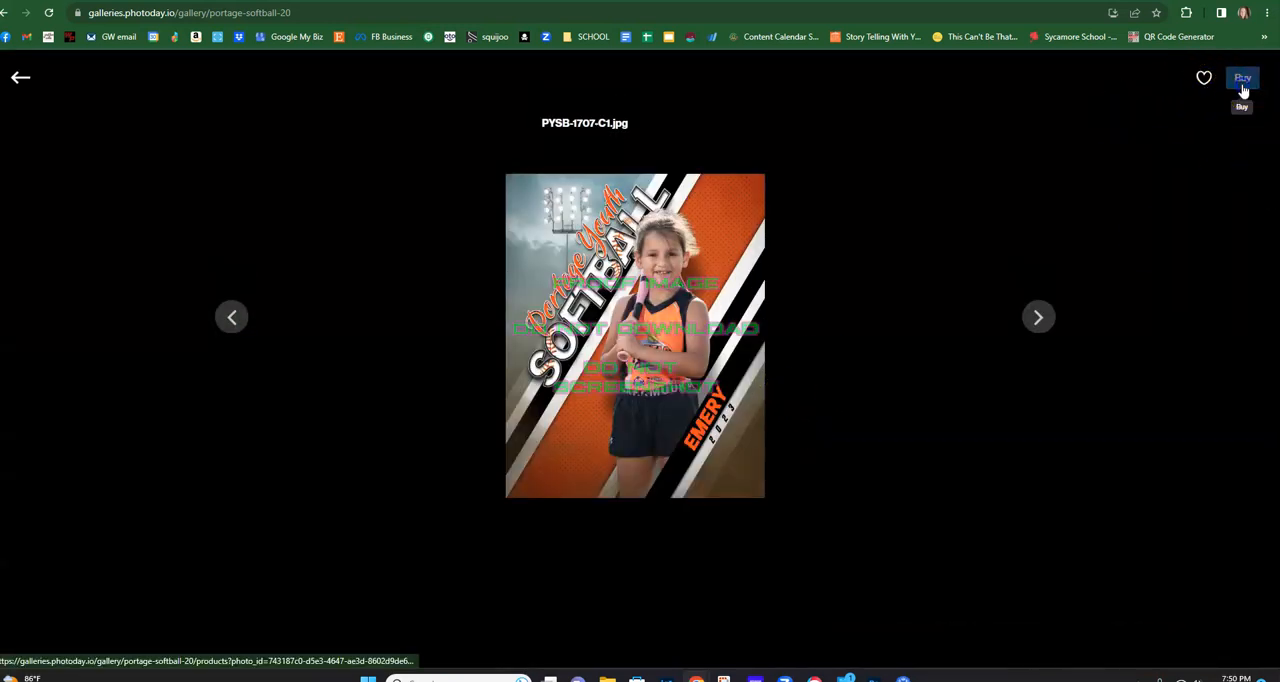
- Start buying products for this photo and browse the store's packages and catalog
left_click(1242, 78)
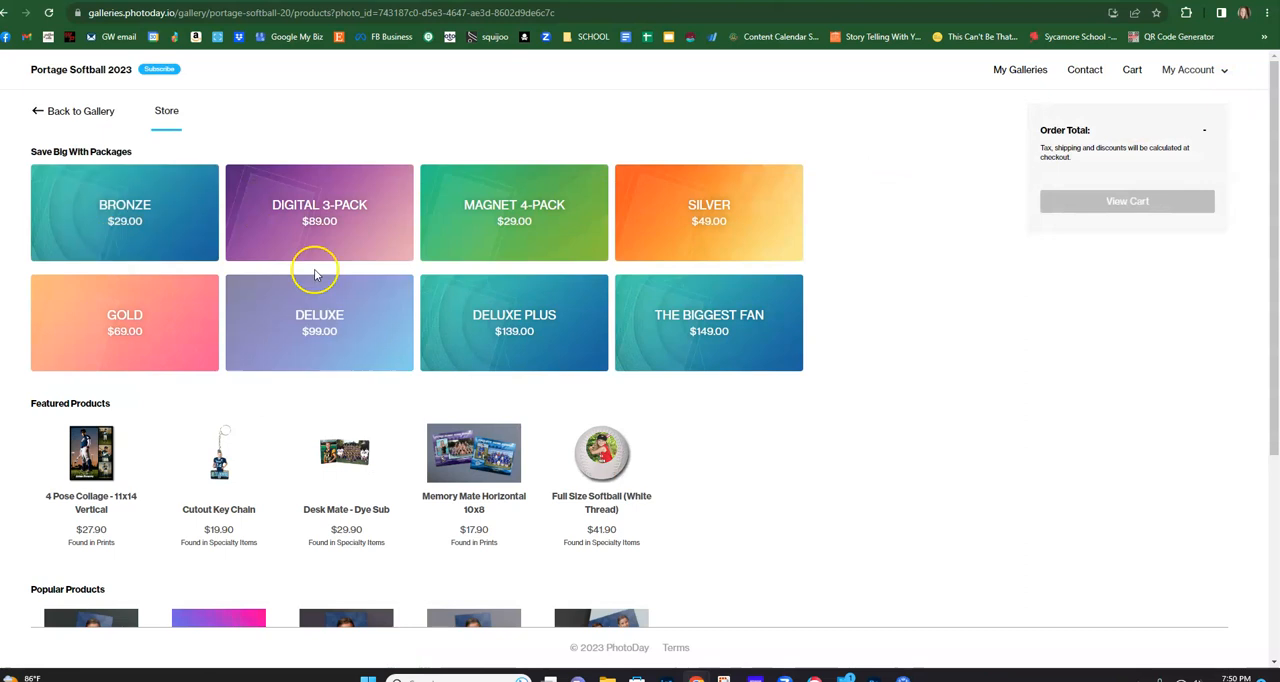
mouse_move(548, 260)
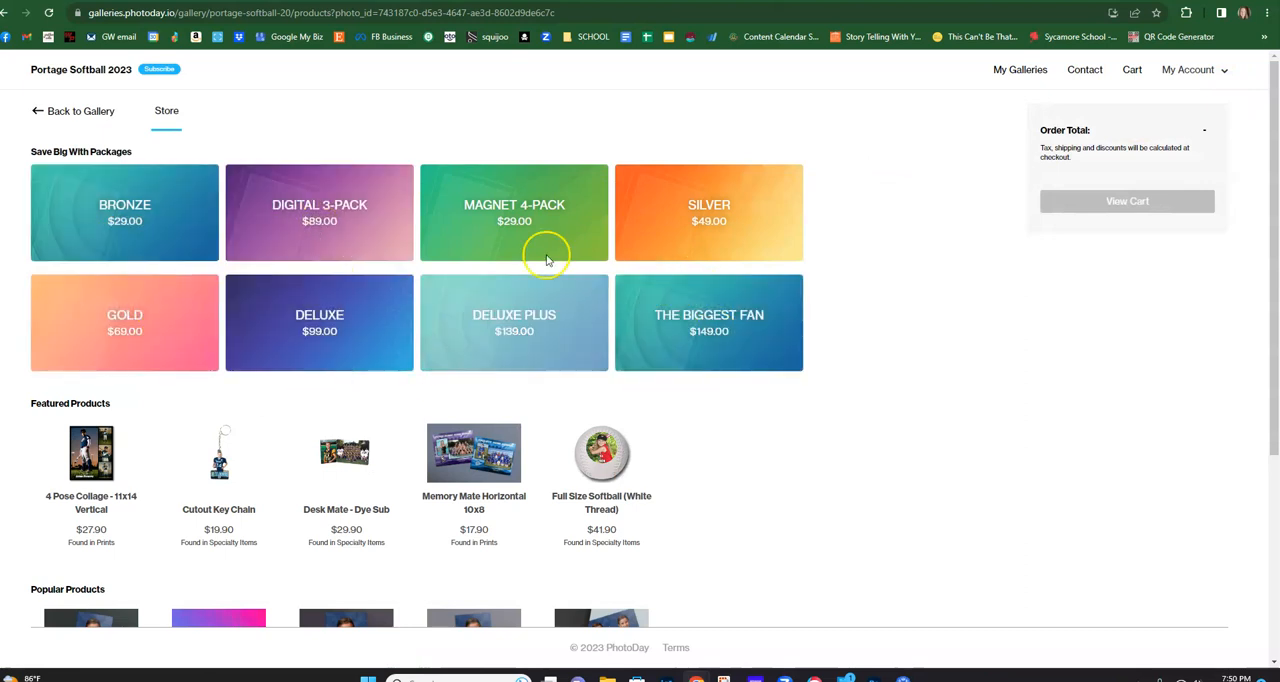
scroll("down", 3)
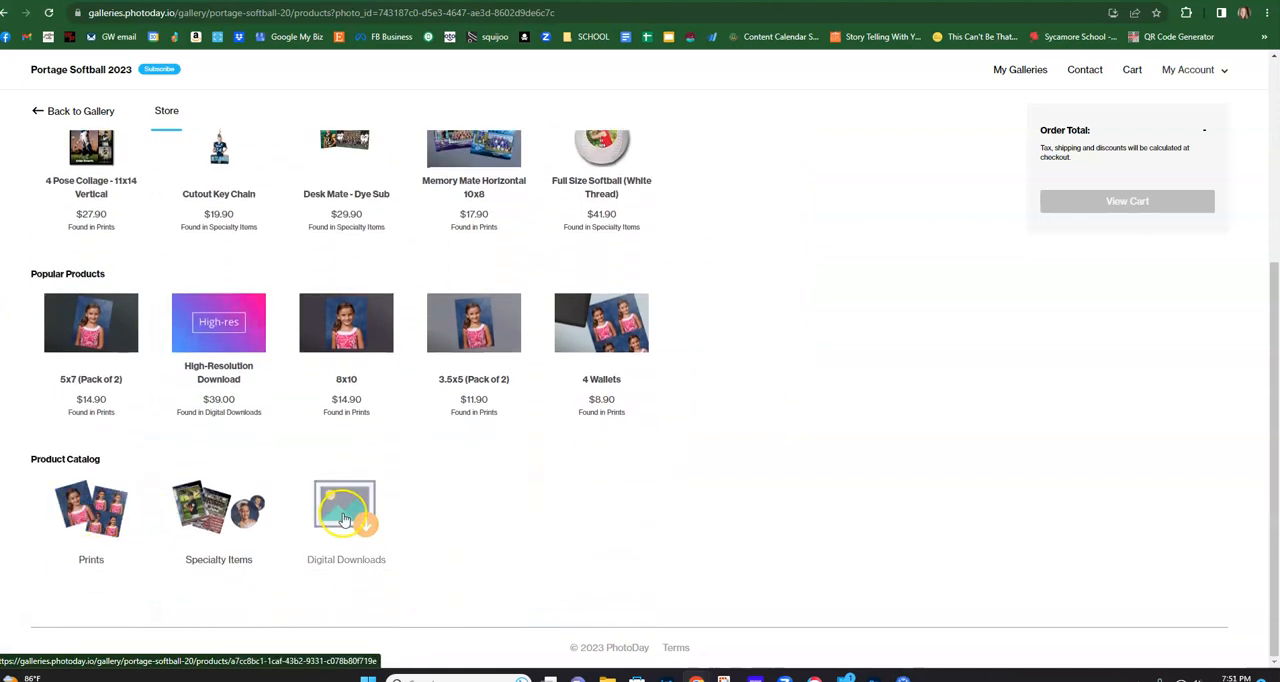
mouse_move(134, 496)
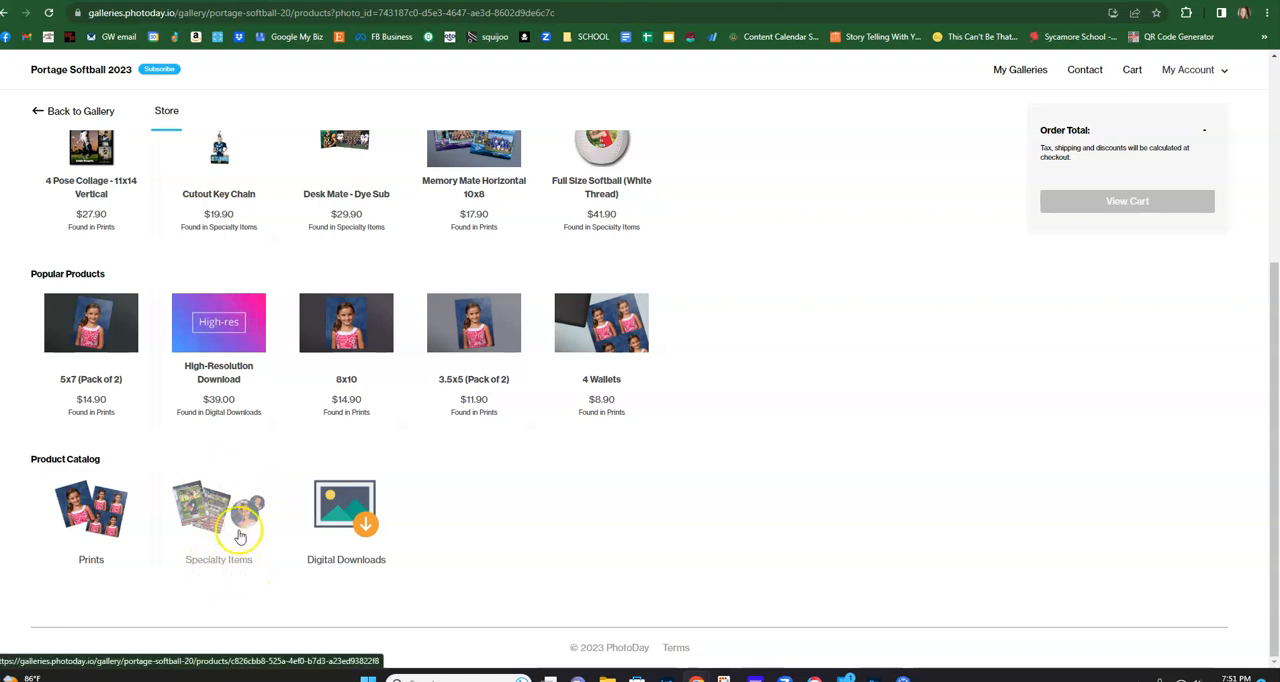
mouse_move(346, 520)
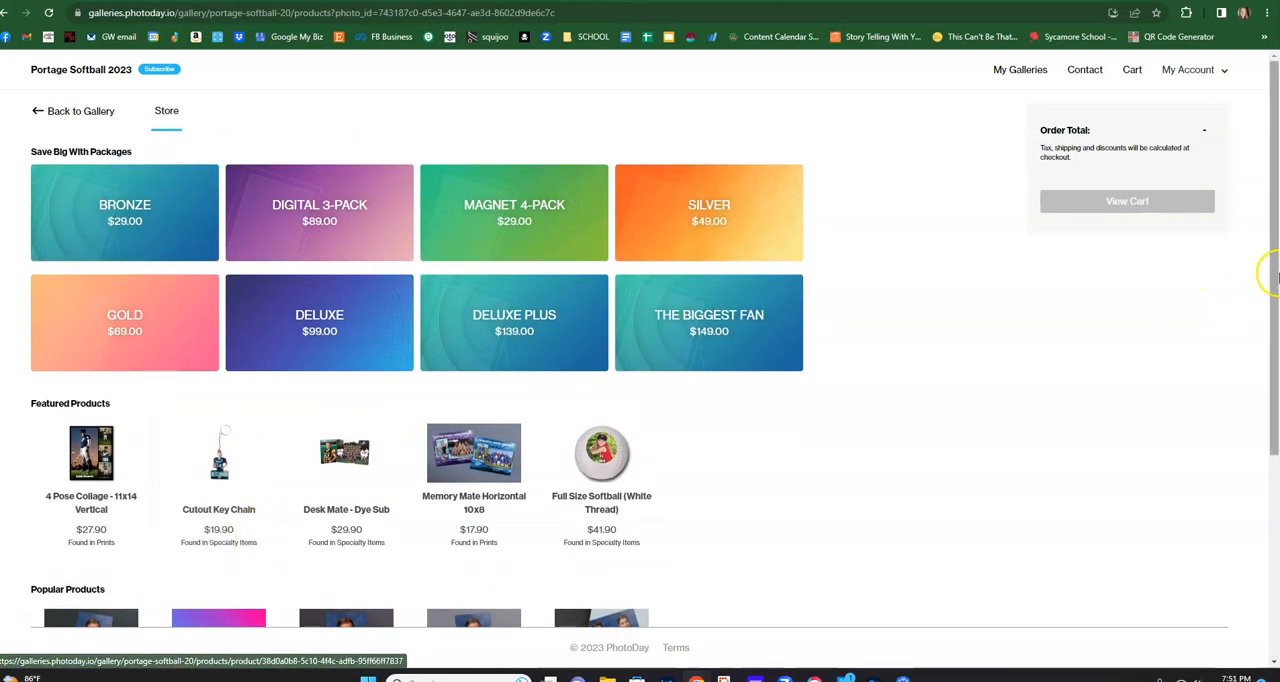
- Choose the Gold package, confirm the photo for its first 8x10, and move to the second 8x10
left_click(124, 322)
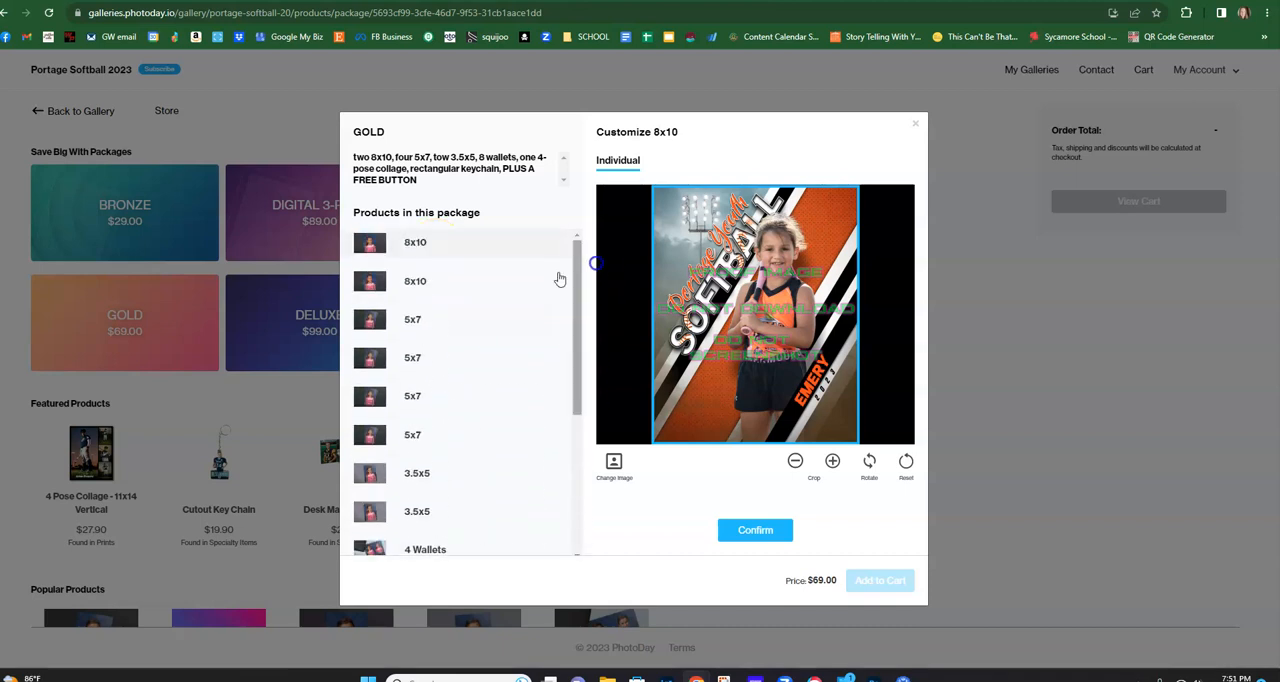
scroll("down", 3)
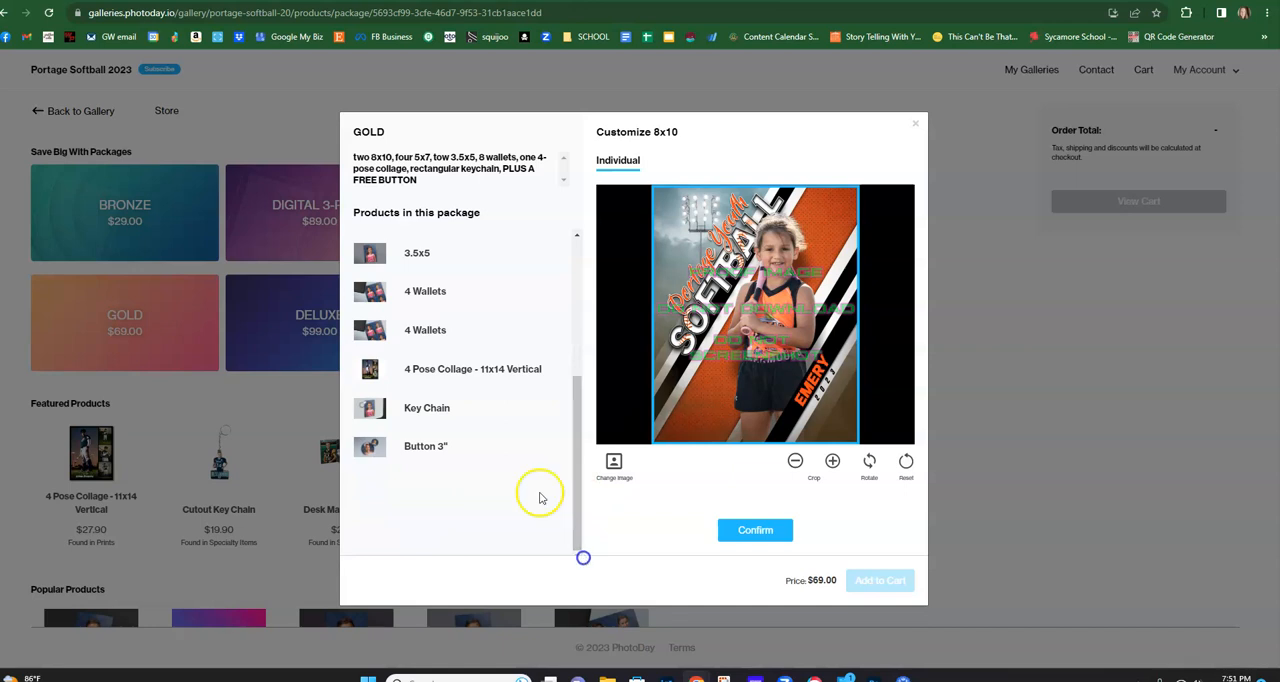
mouse_move(436, 420)
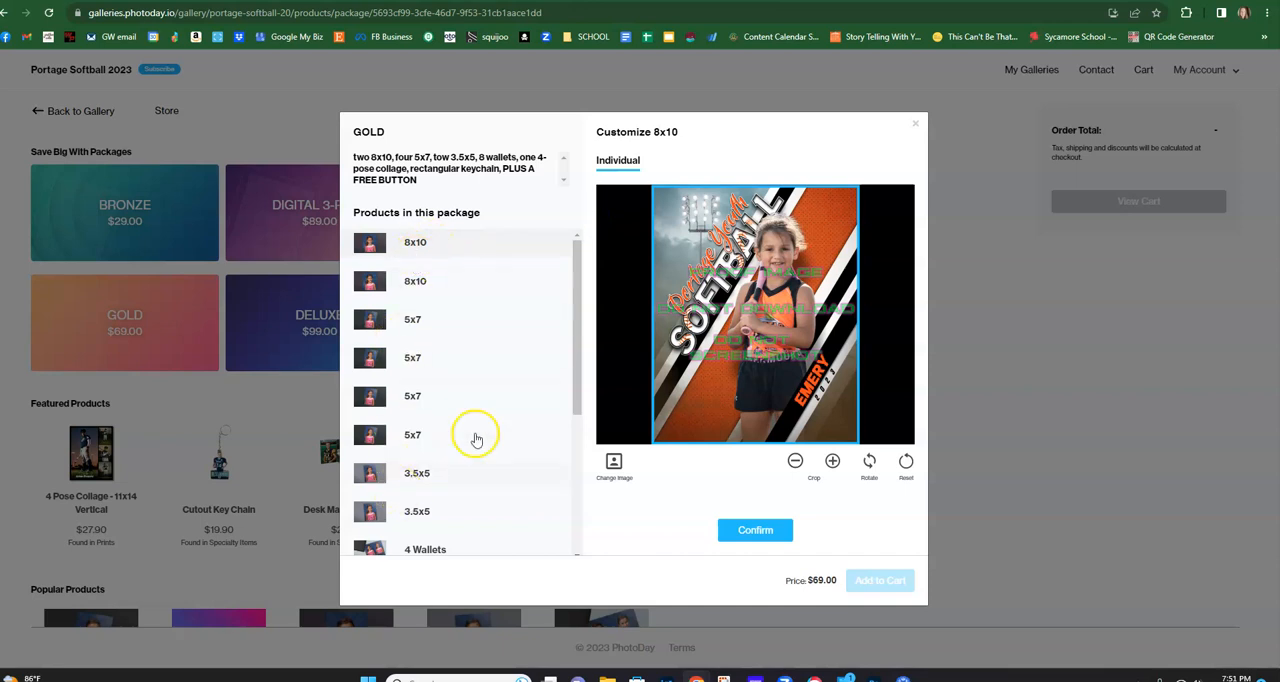
mouse_move(444, 500)
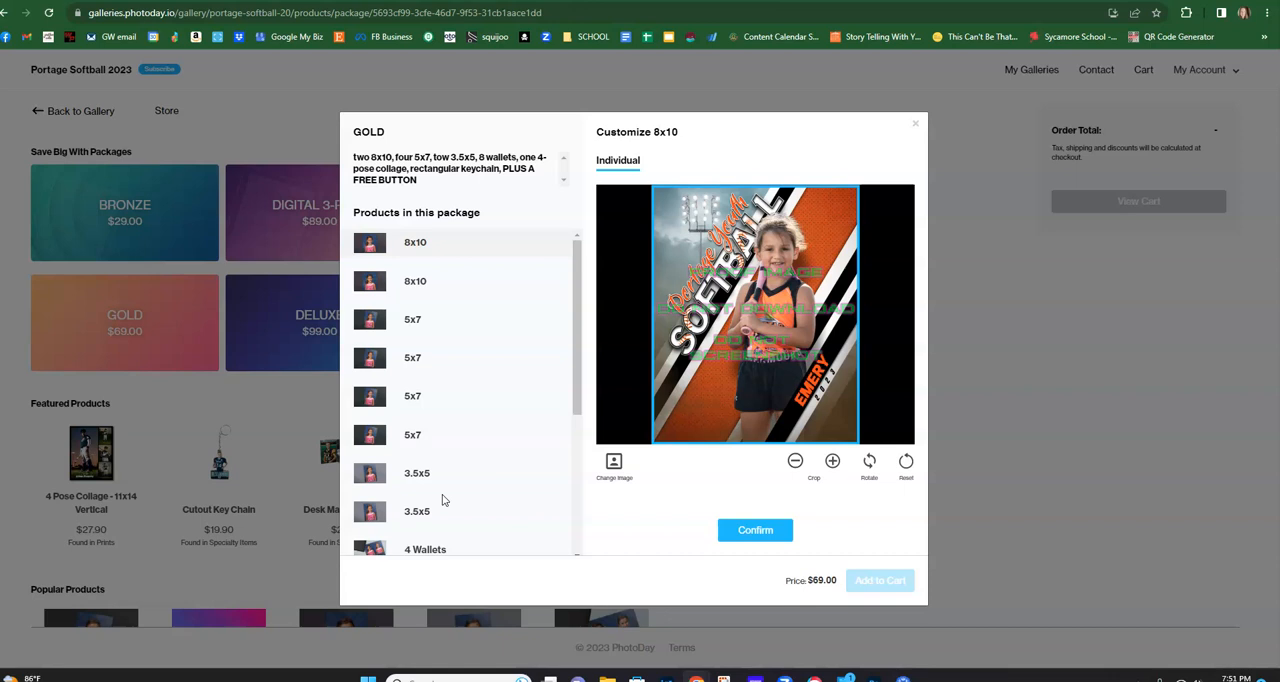
scroll("down", 3)
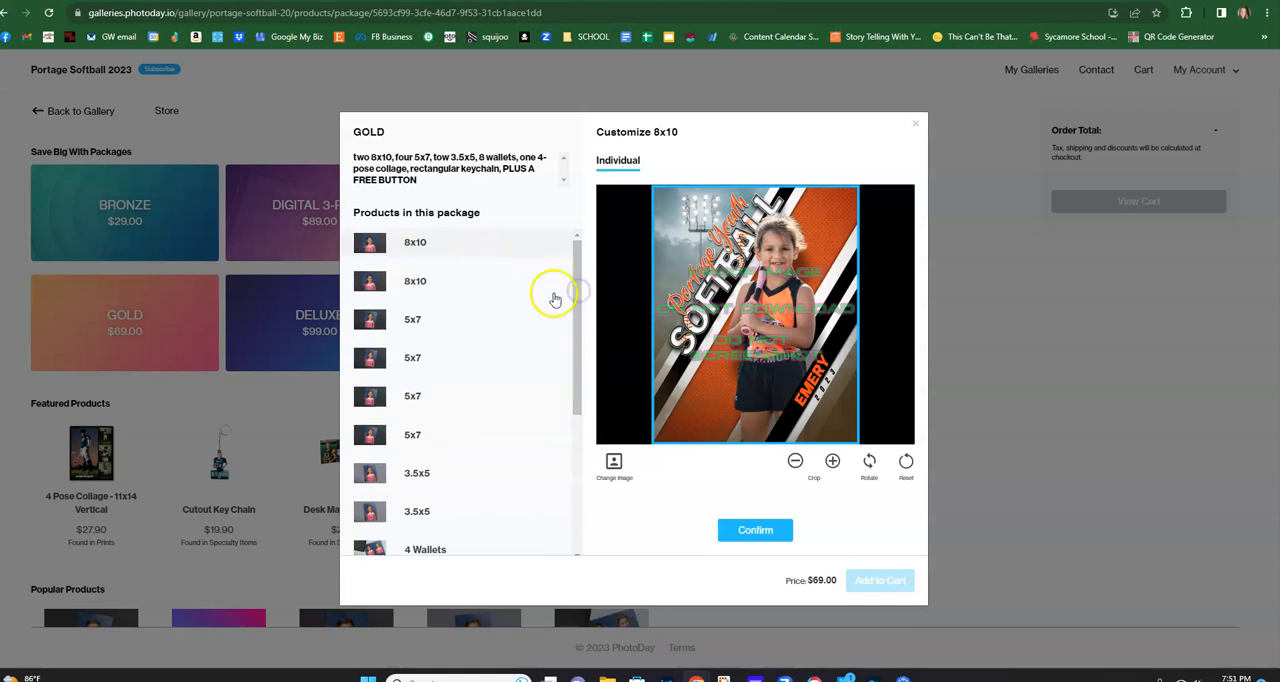
left_click(756, 530)
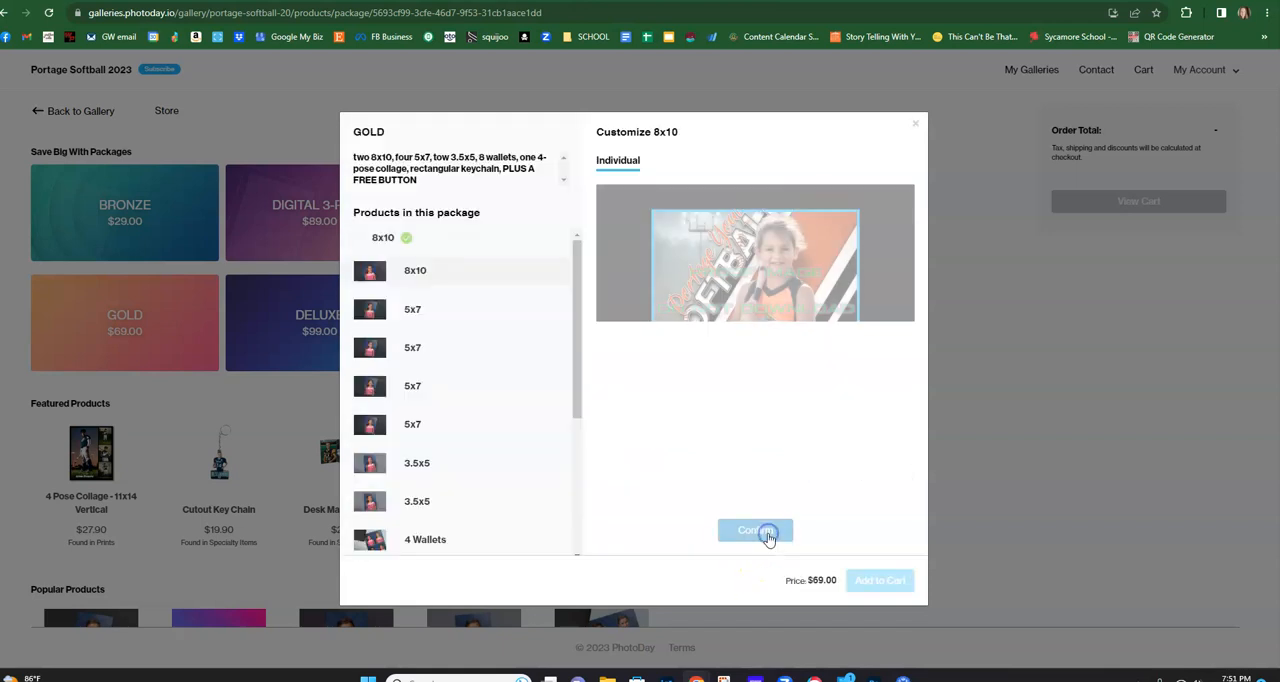
left_click(754, 530)
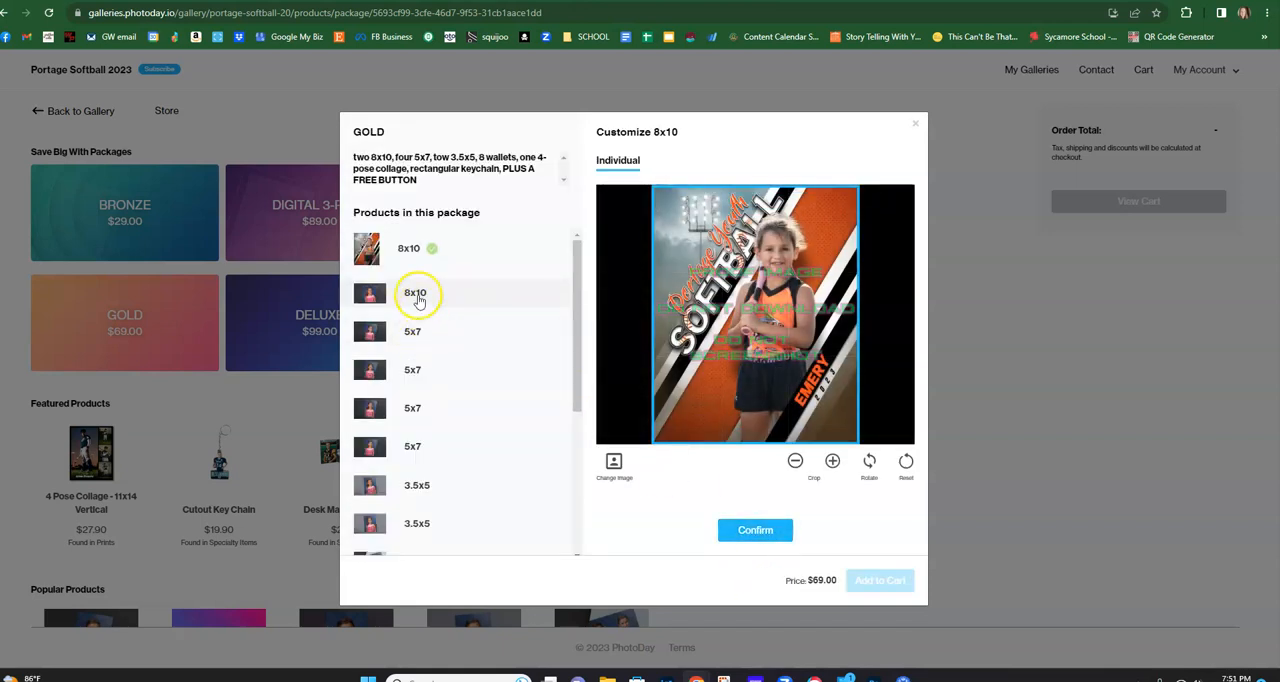
- Change the print's image, previewing the Rookies team photo and picking the black-and-white player photo
left_click(614, 464)
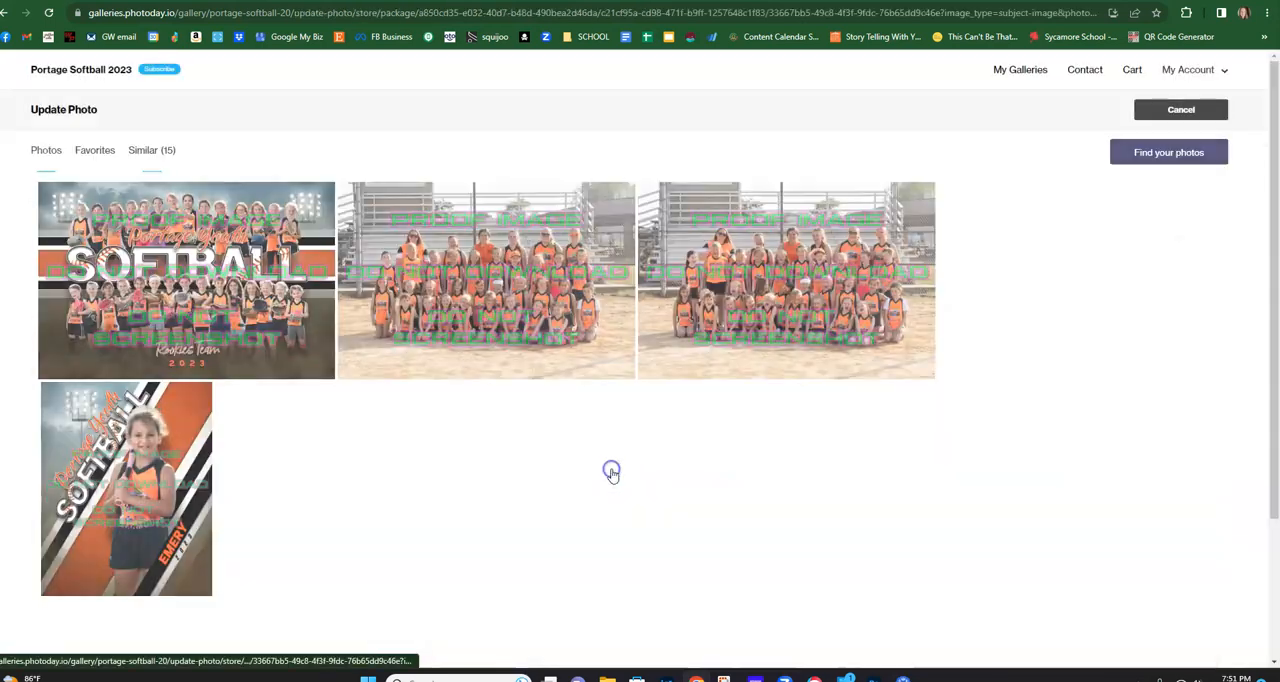
left_click(184, 280)
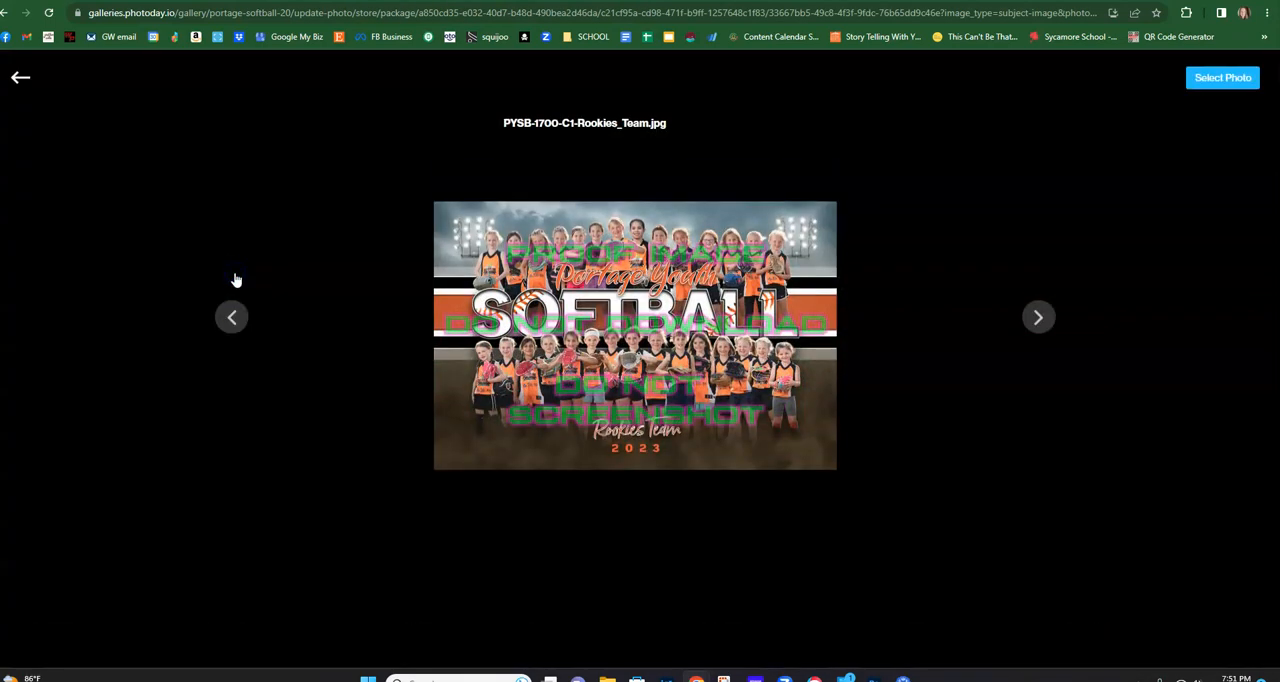
left_click(1222, 76)
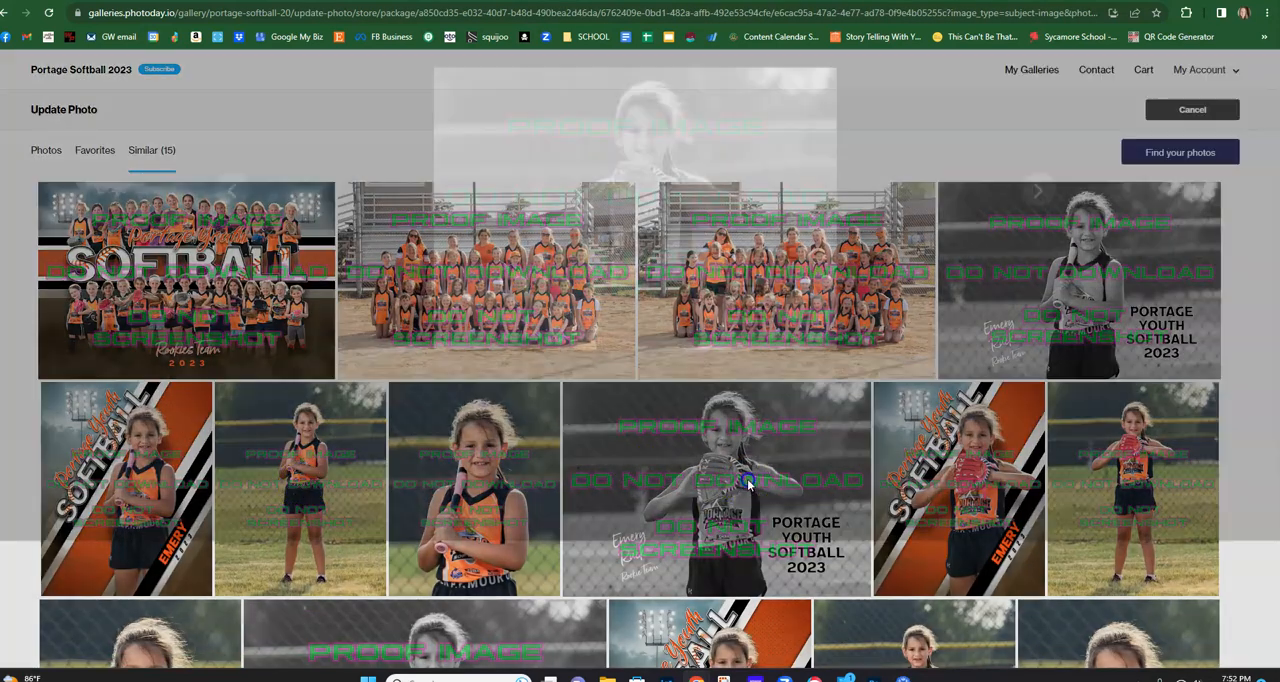
left_click(716, 488)
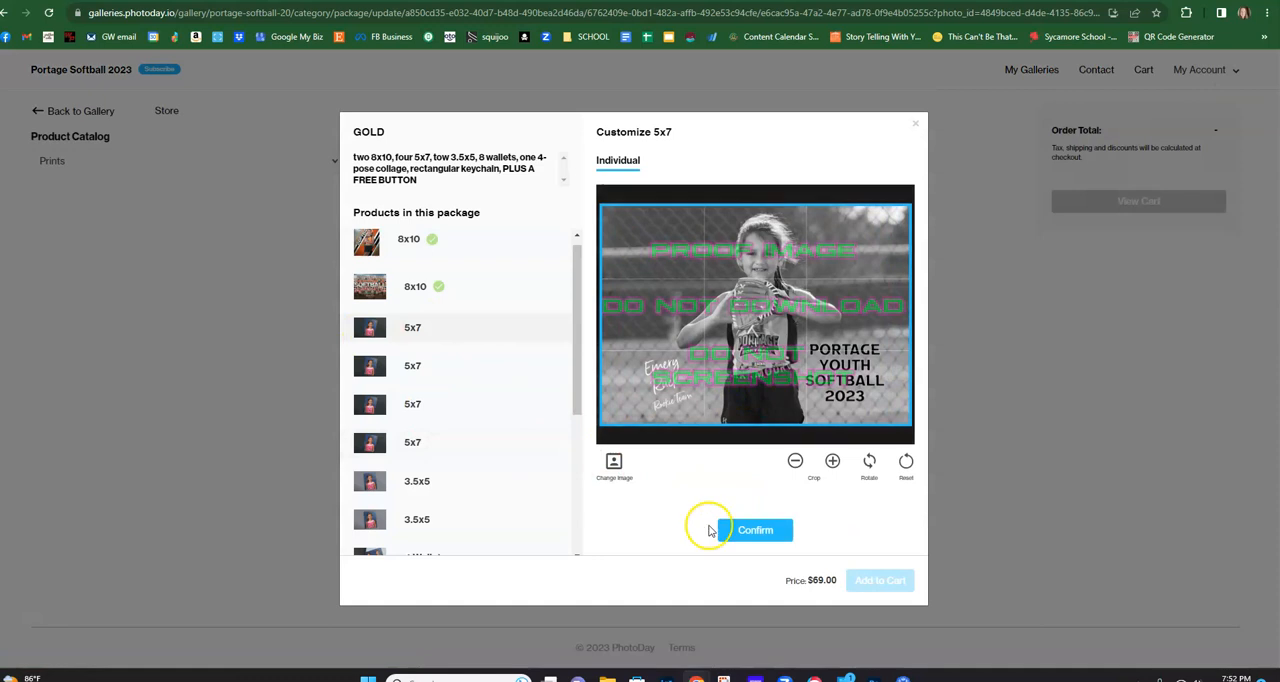
- Confirm photos for the 5x7s and 3.5x5, then start choosing the 4 Pose Collage theme
left_click(756, 530)
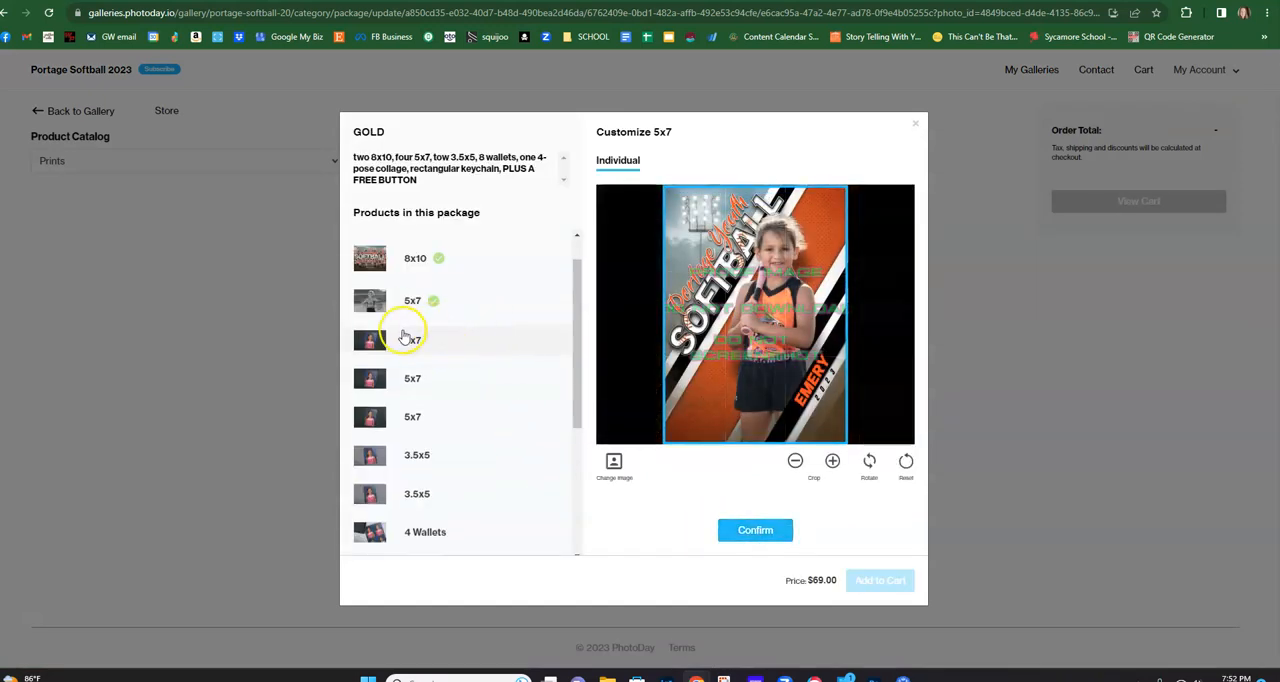
scroll("down", 3)
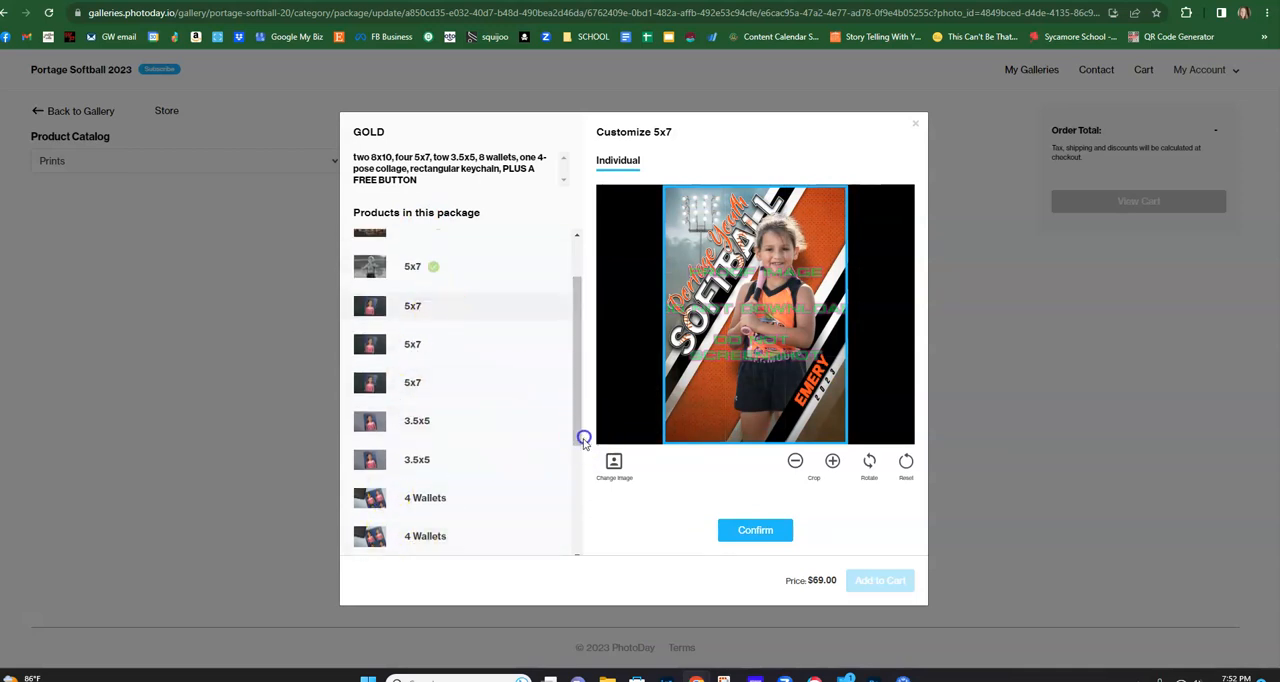
mouse_move(486, 308)
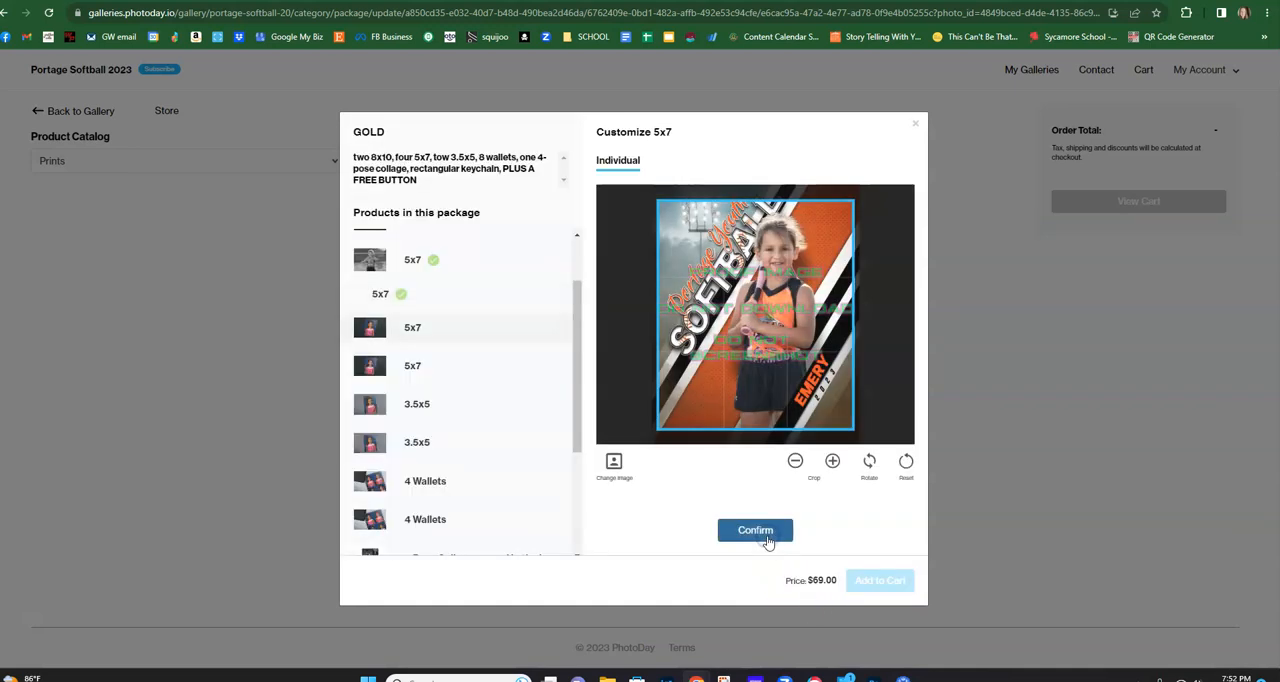
left_click(756, 530)
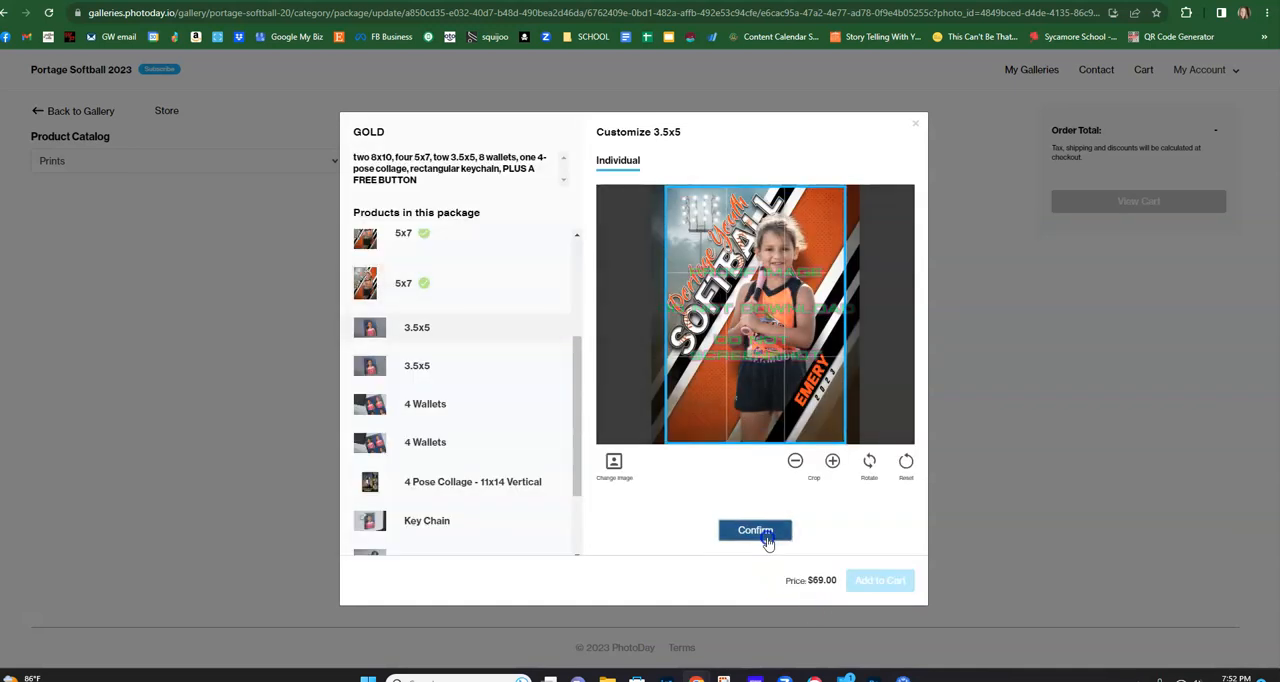
left_click(756, 530)
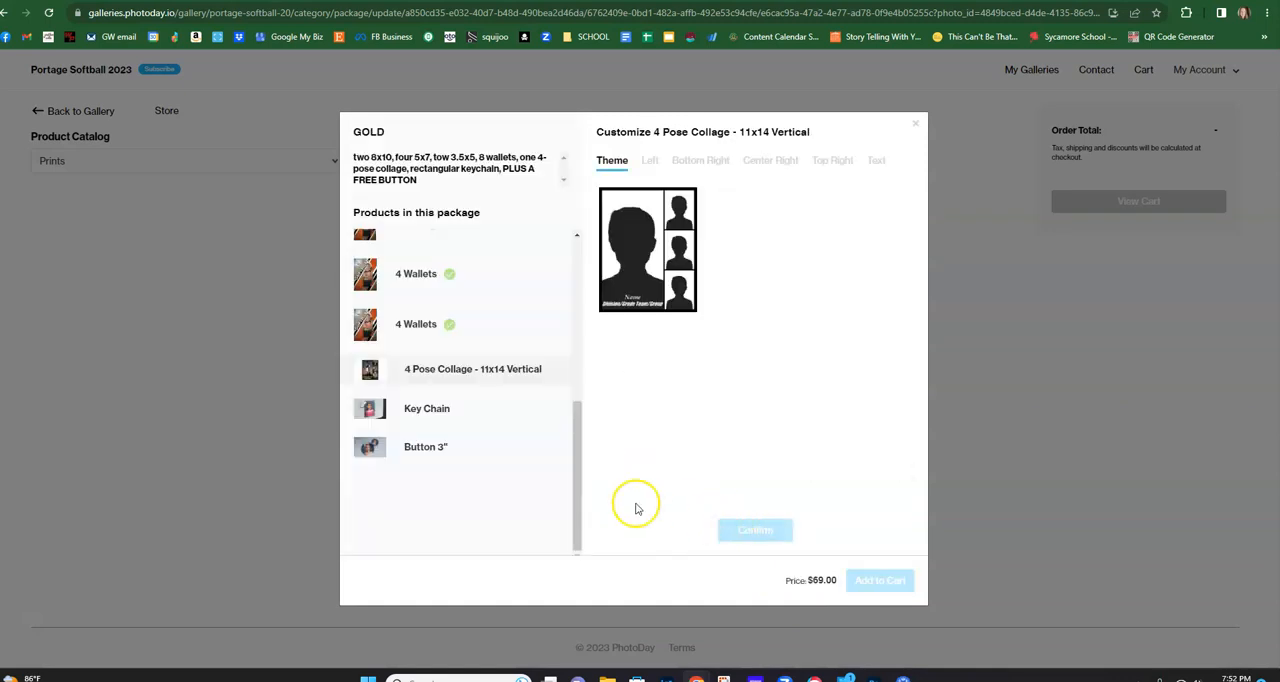
left_click(756, 530)
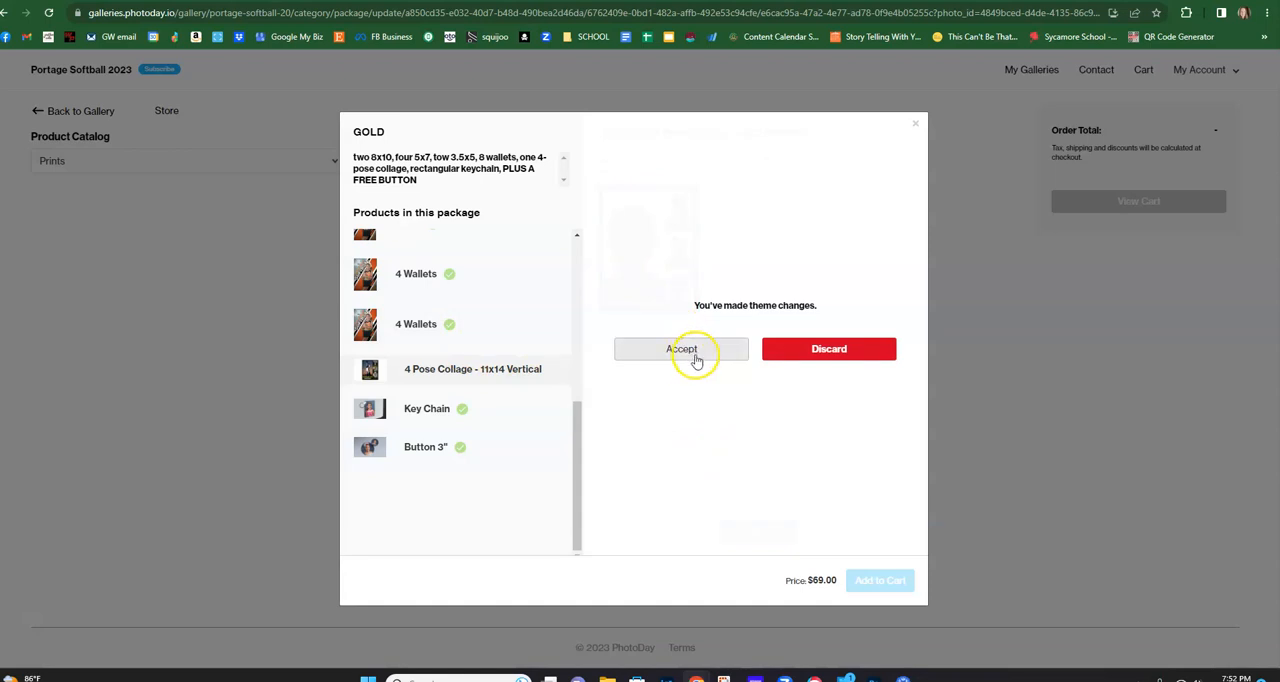
- Accept the collage theme changes and set the black-and-white photo in the Bottom Right spot
left_click(680, 348)
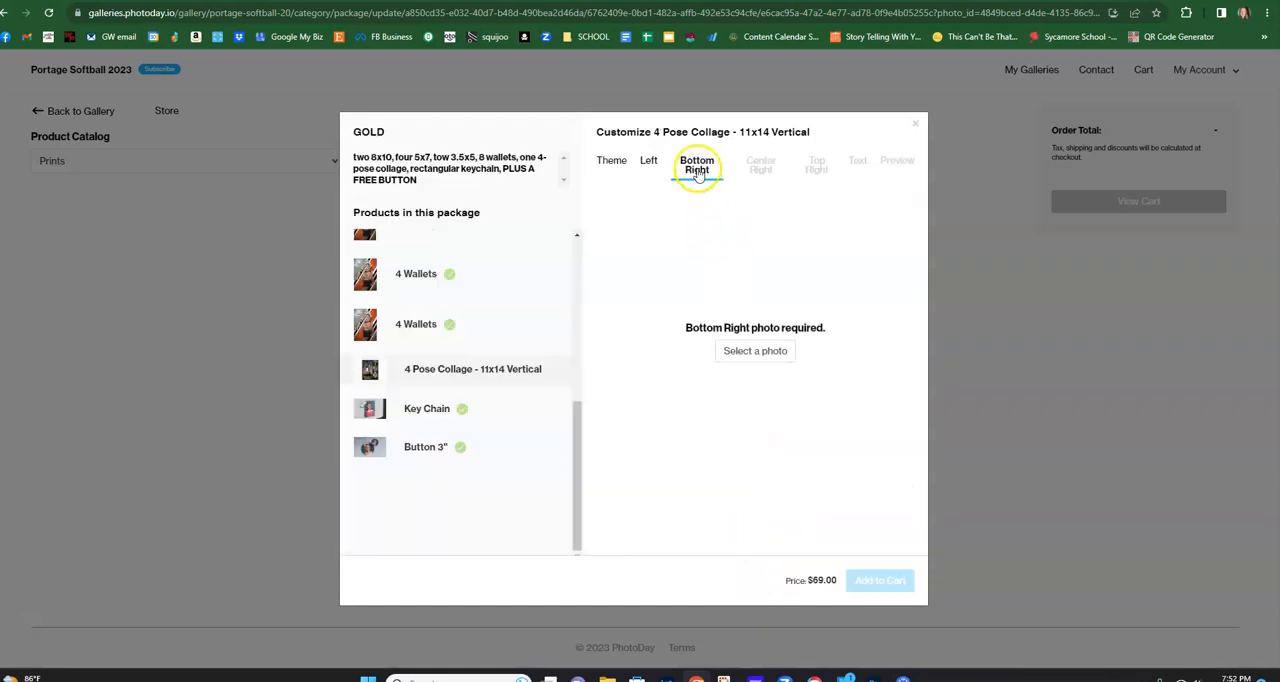
left_click(756, 350)
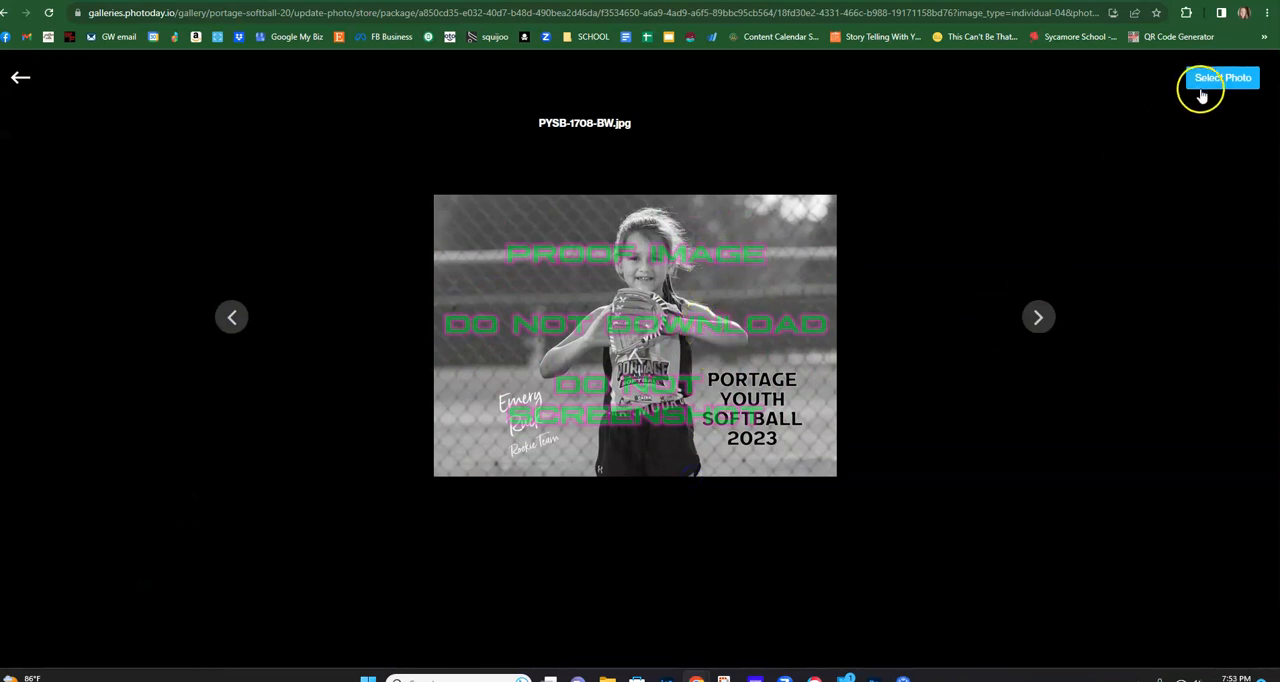
left_click(1222, 76)
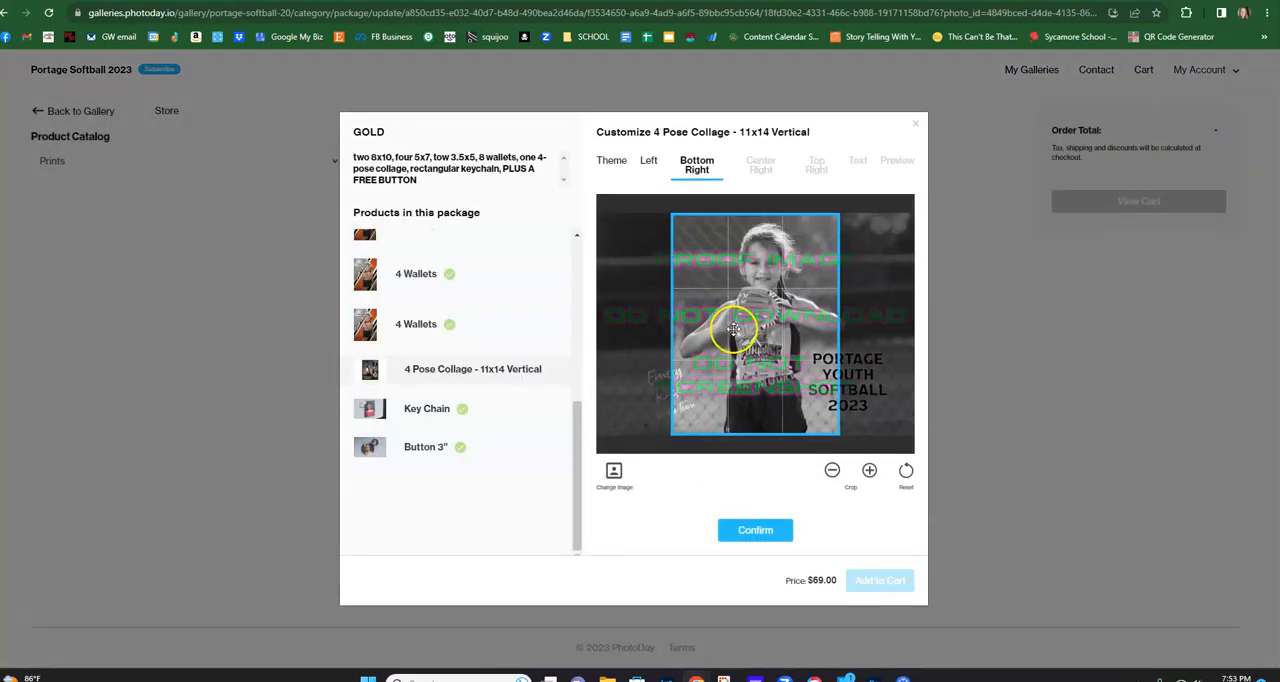
left_click(760, 164)
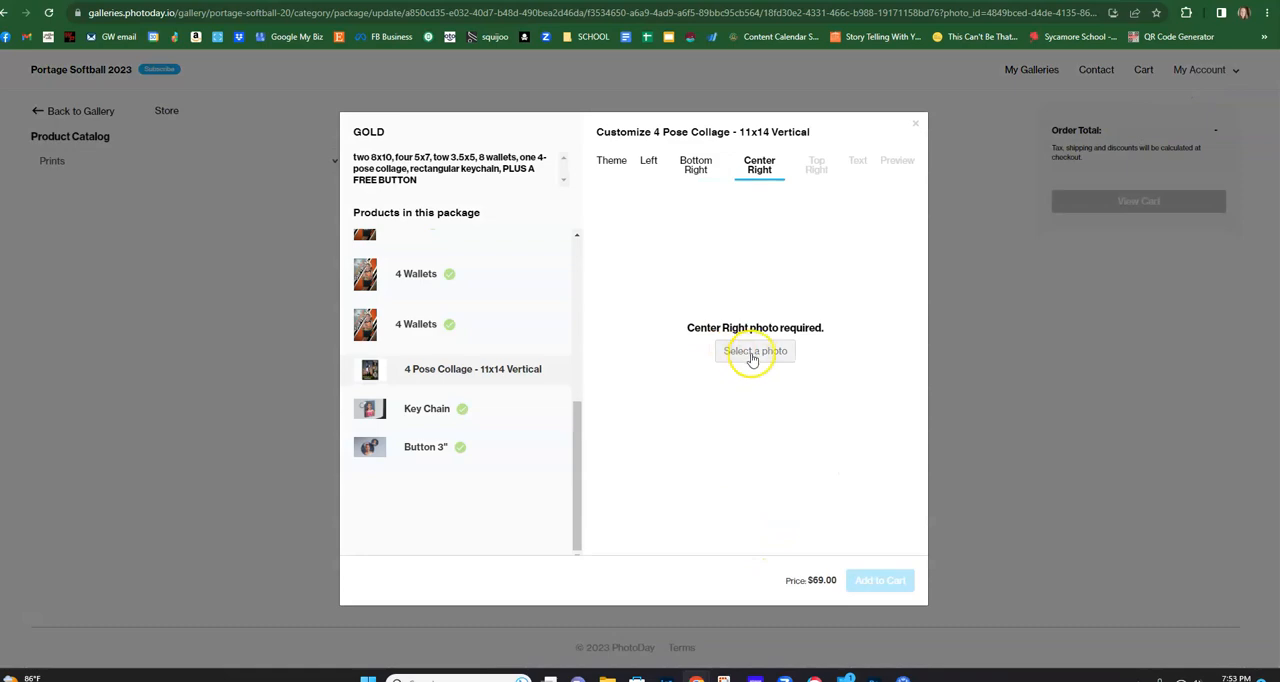
- Fill Center Right with the color player photo and Top Right with the softball poster photo
left_click(754, 352)
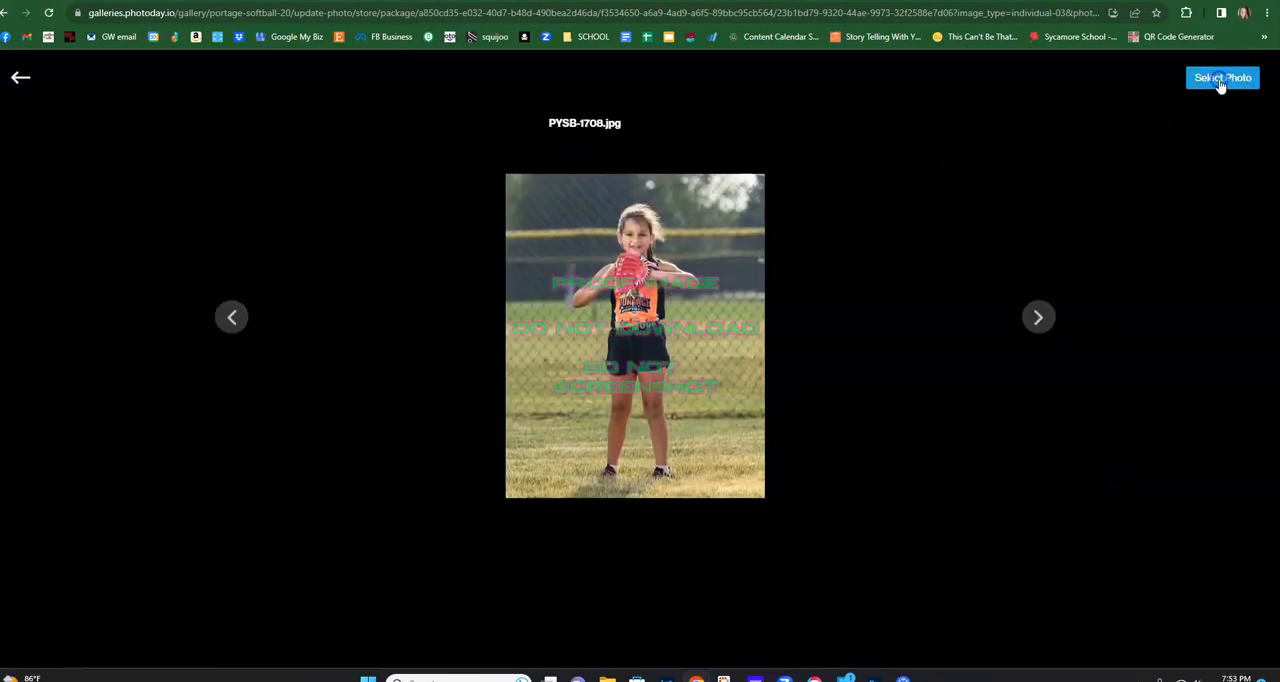
left_click(1222, 78)
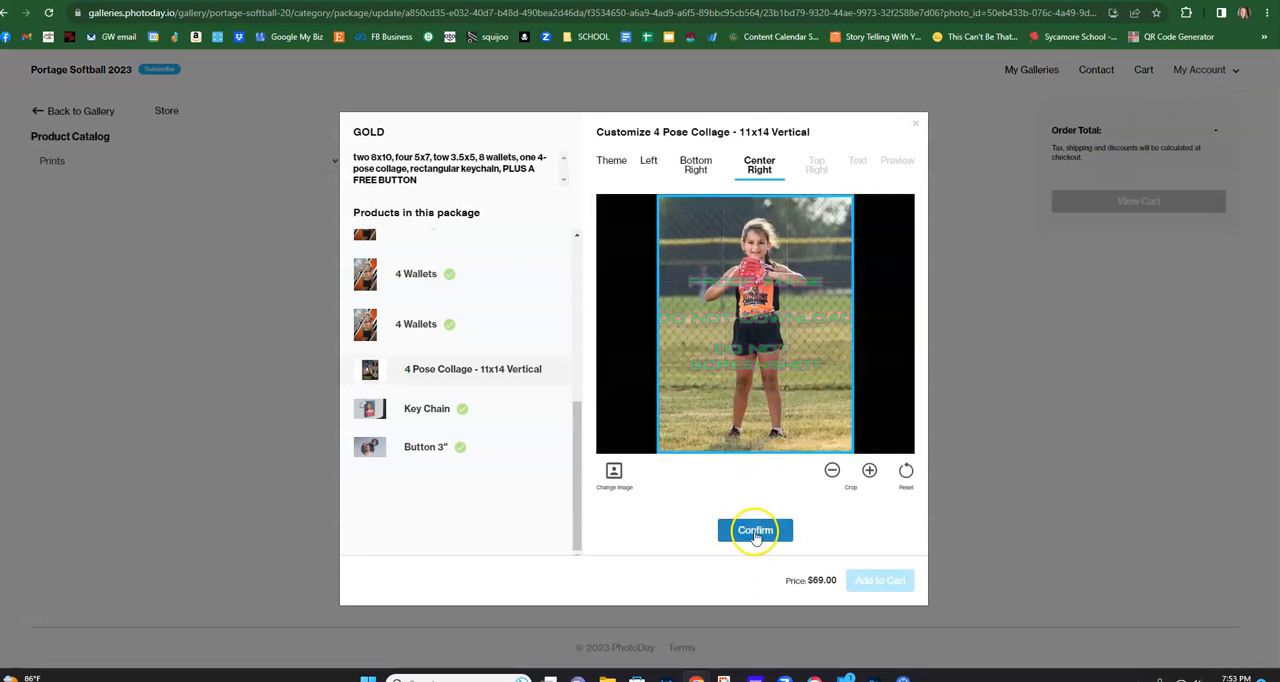
left_click(756, 530)
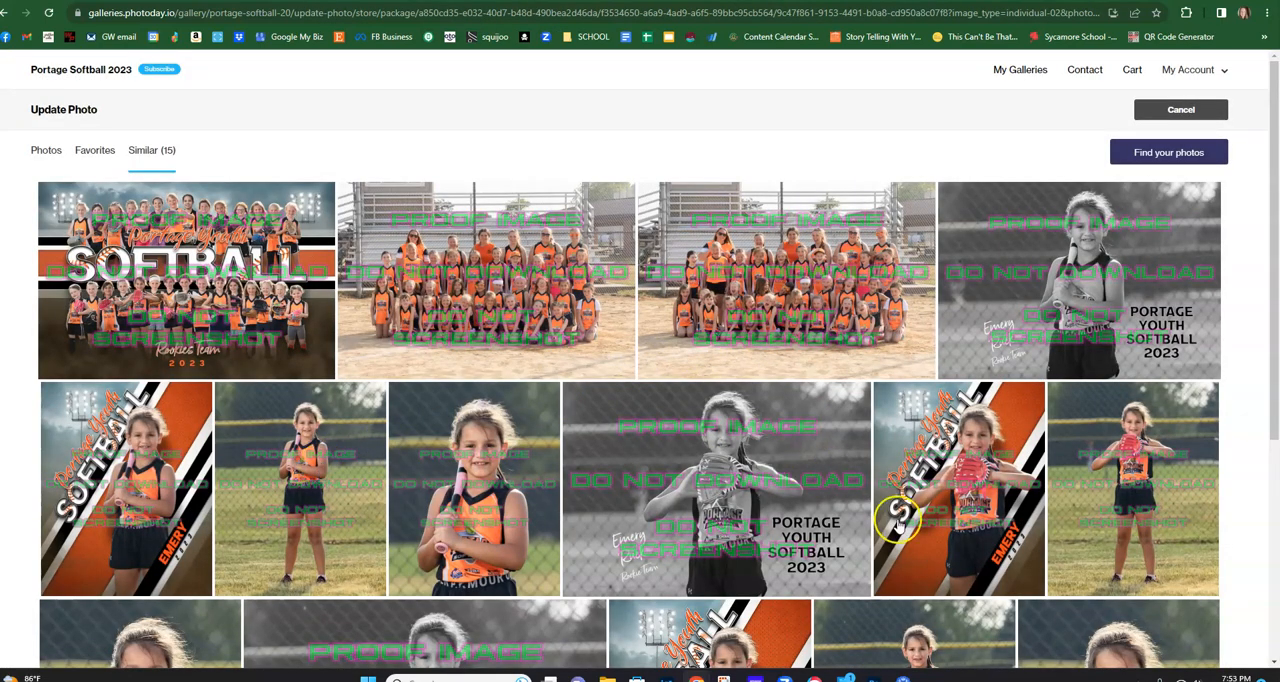
left_click(958, 488)
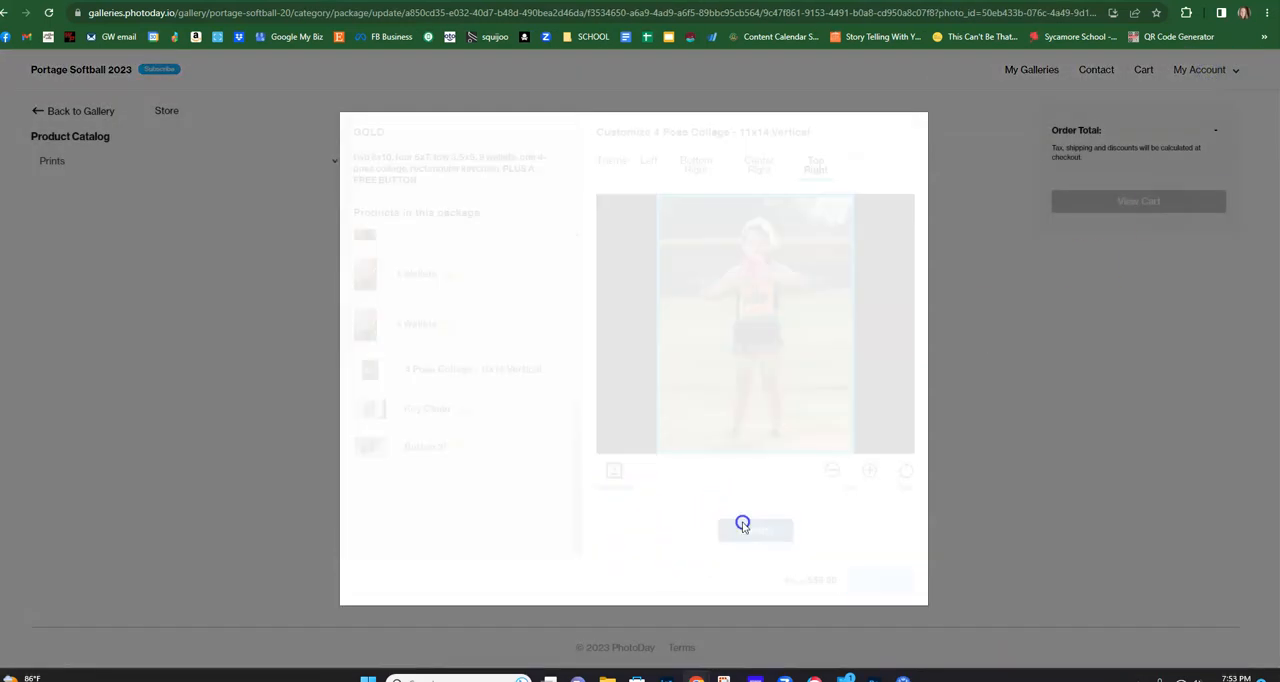
left_click(856, 160)
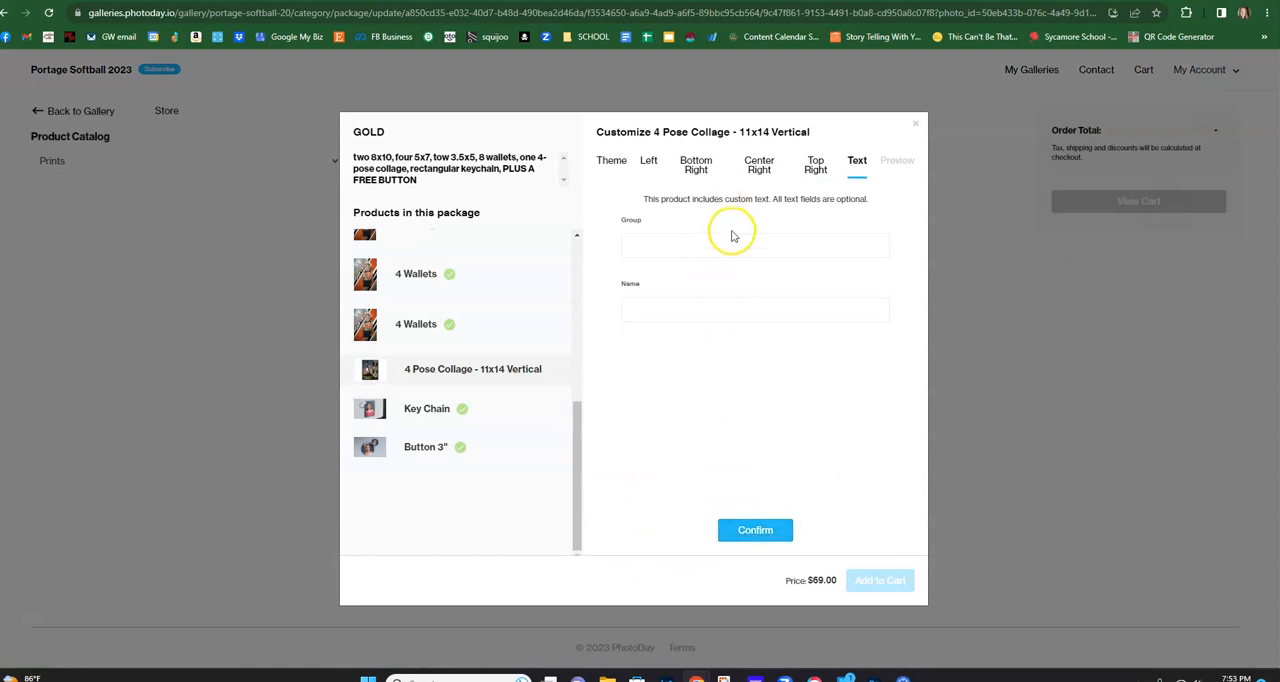
- Add collage text 'Roo' and 'Emery', confirm it, and confirm the design to finish the Gold package
type("Rookies")
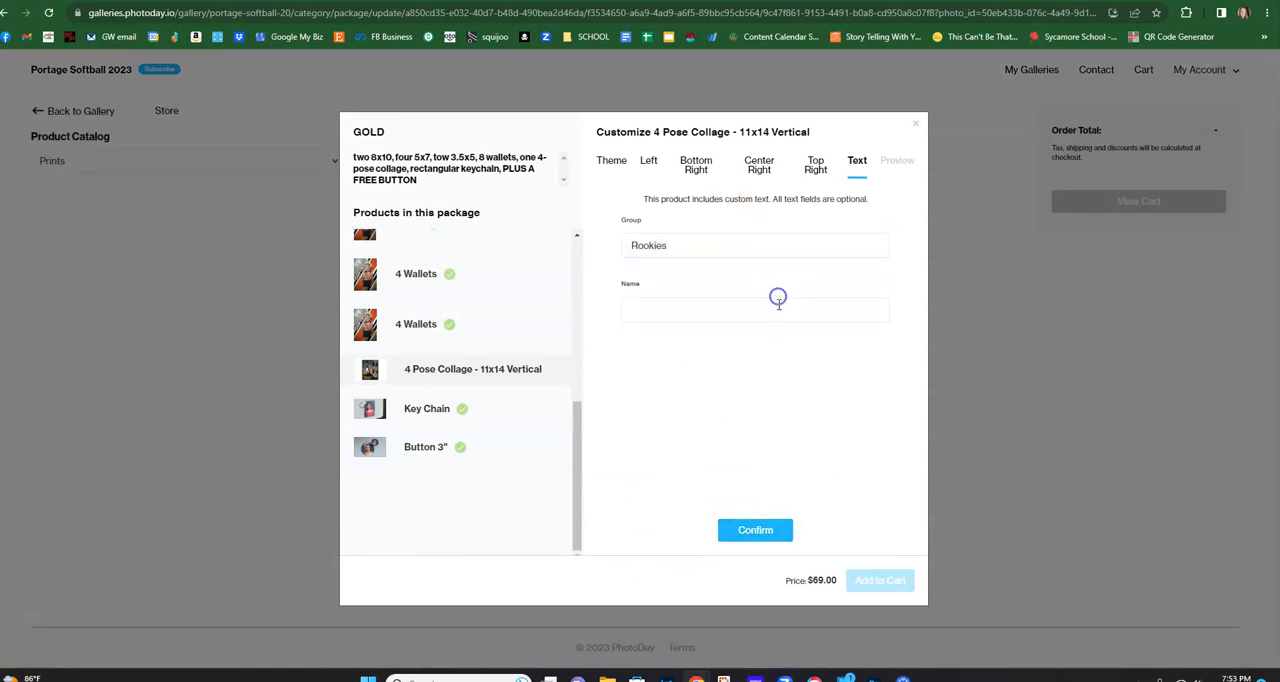
type("Emery")
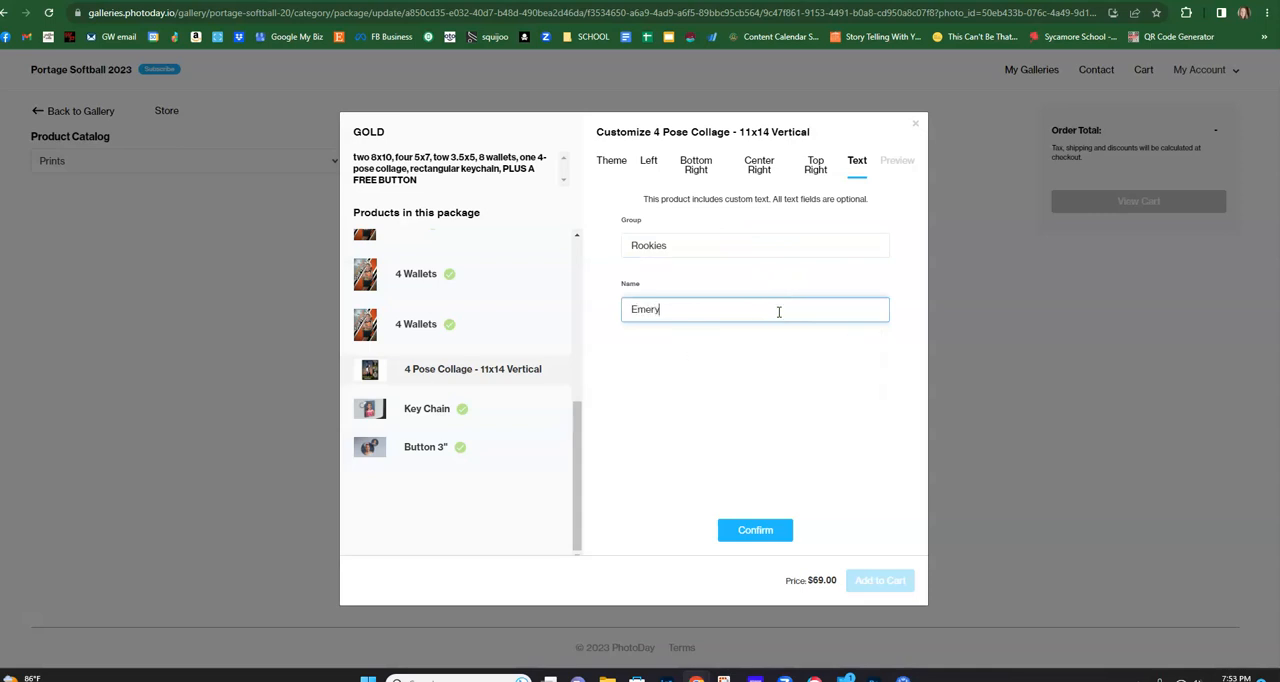
left_click(896, 160)
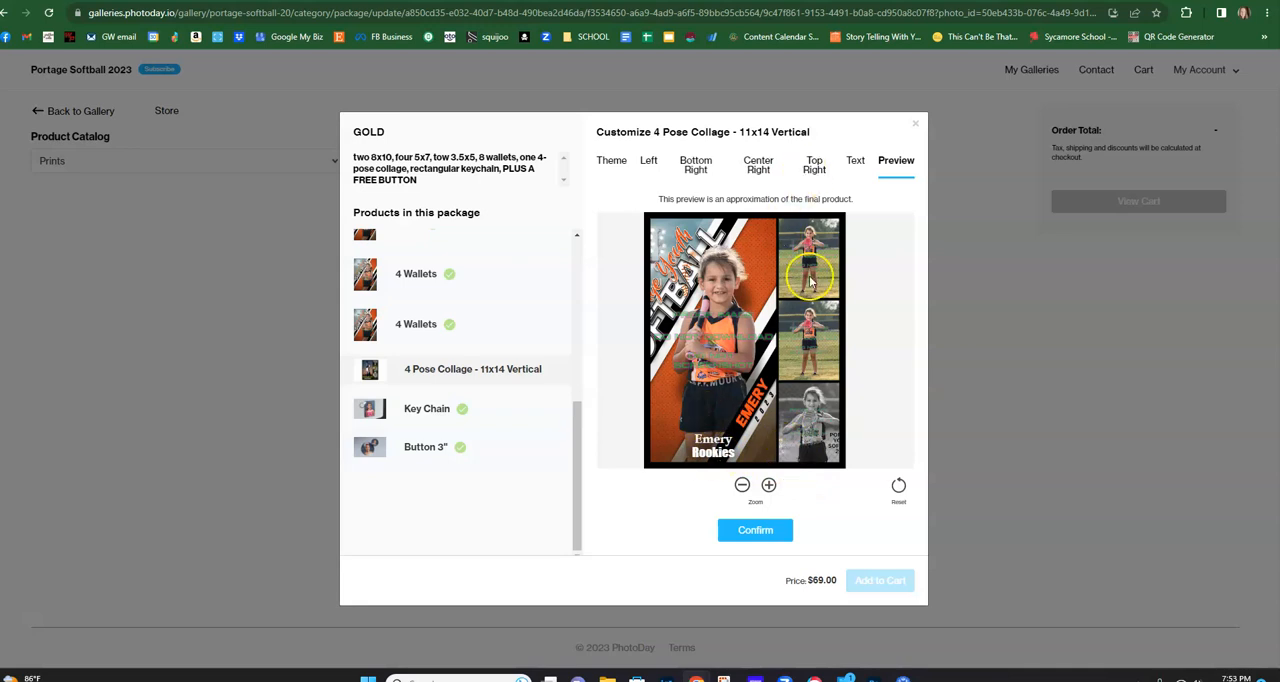
left_click(756, 530)
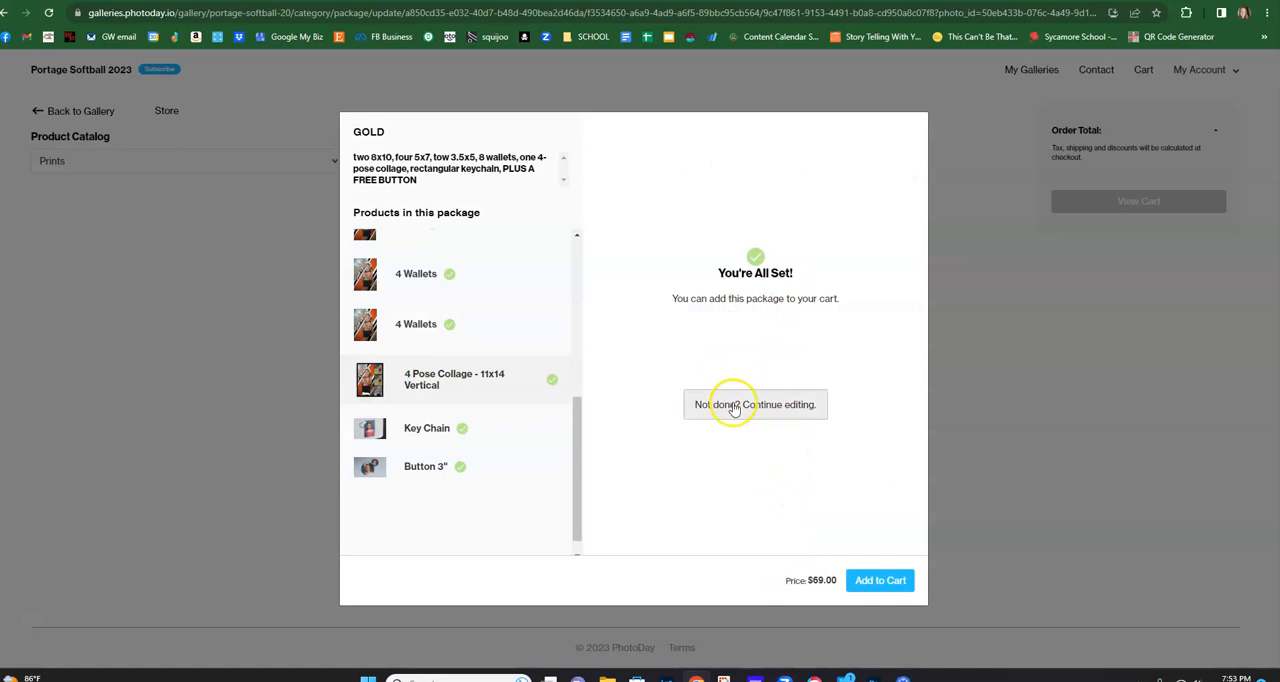
- Add the Gold package ($69.00) to the cart, start checkout and decline the retouching offer
left_click(880, 580)
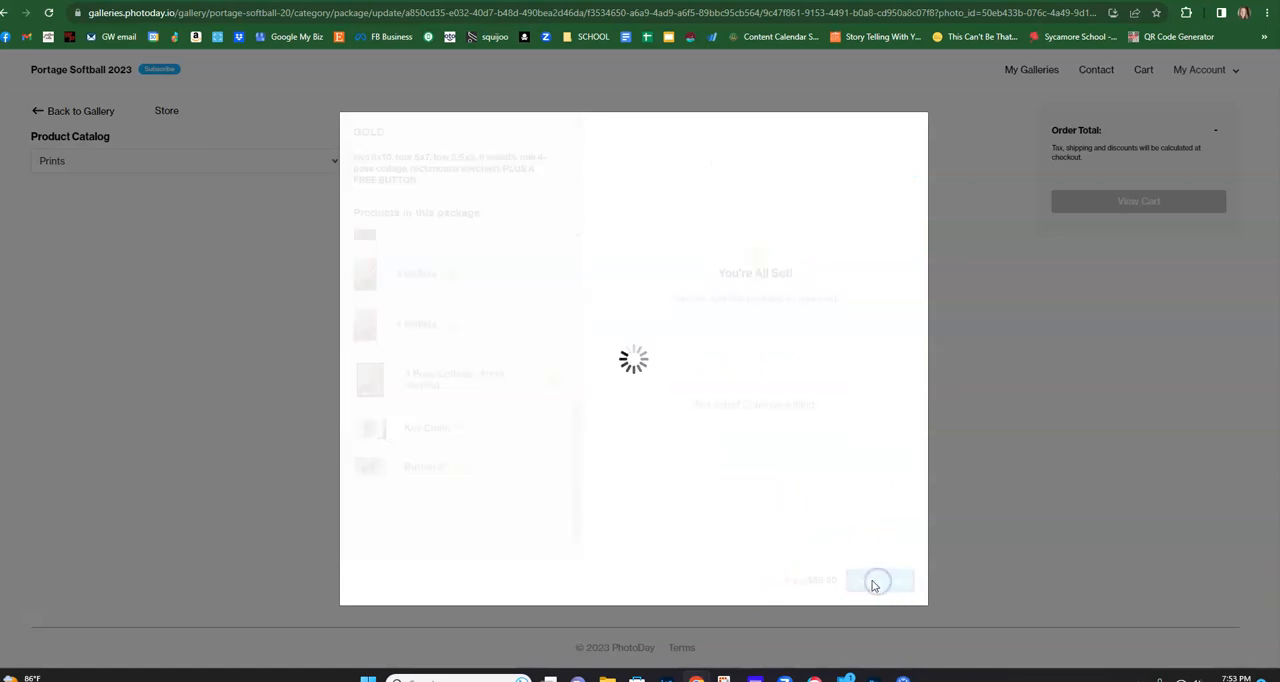
left_click(876, 580)
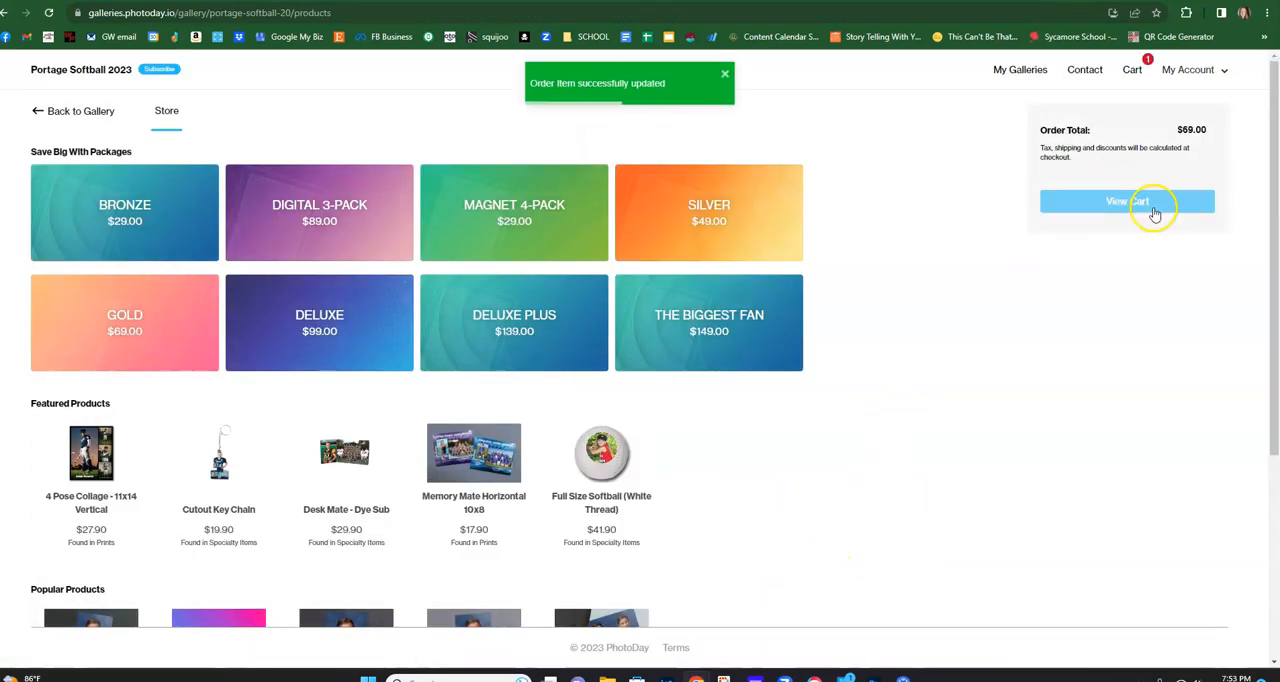
left_click(1128, 200)
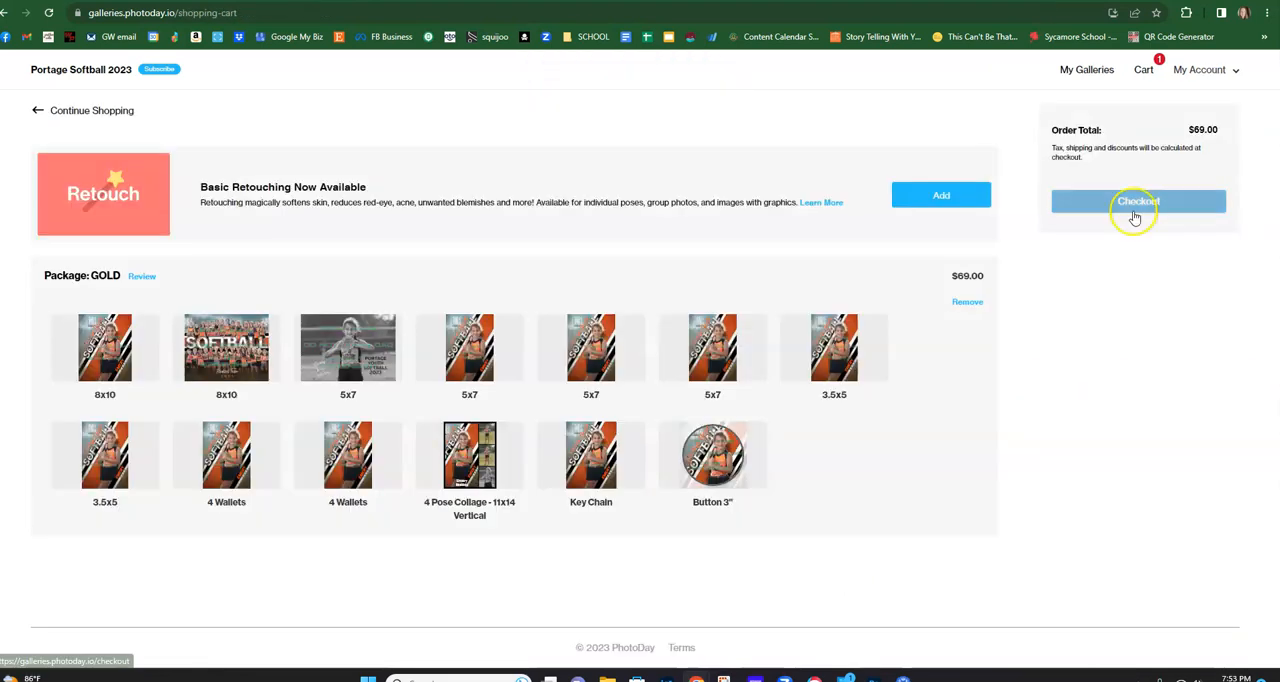
left_click(1138, 200)
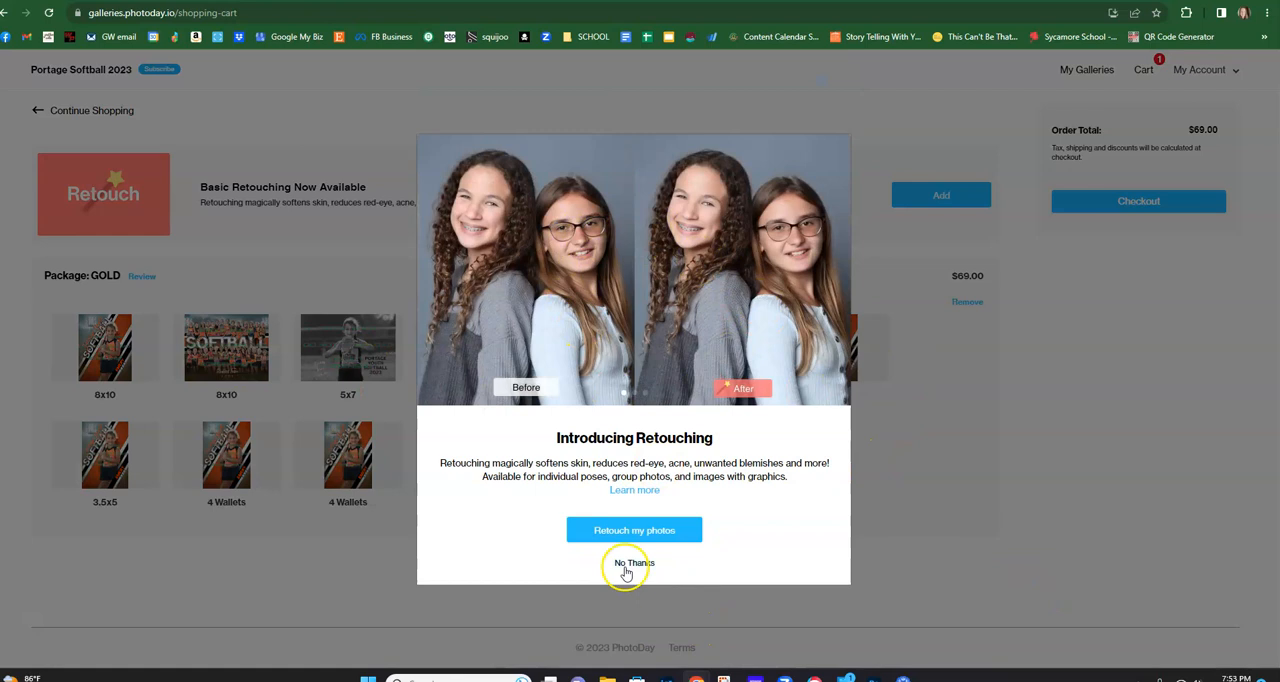
left_click(632, 564)
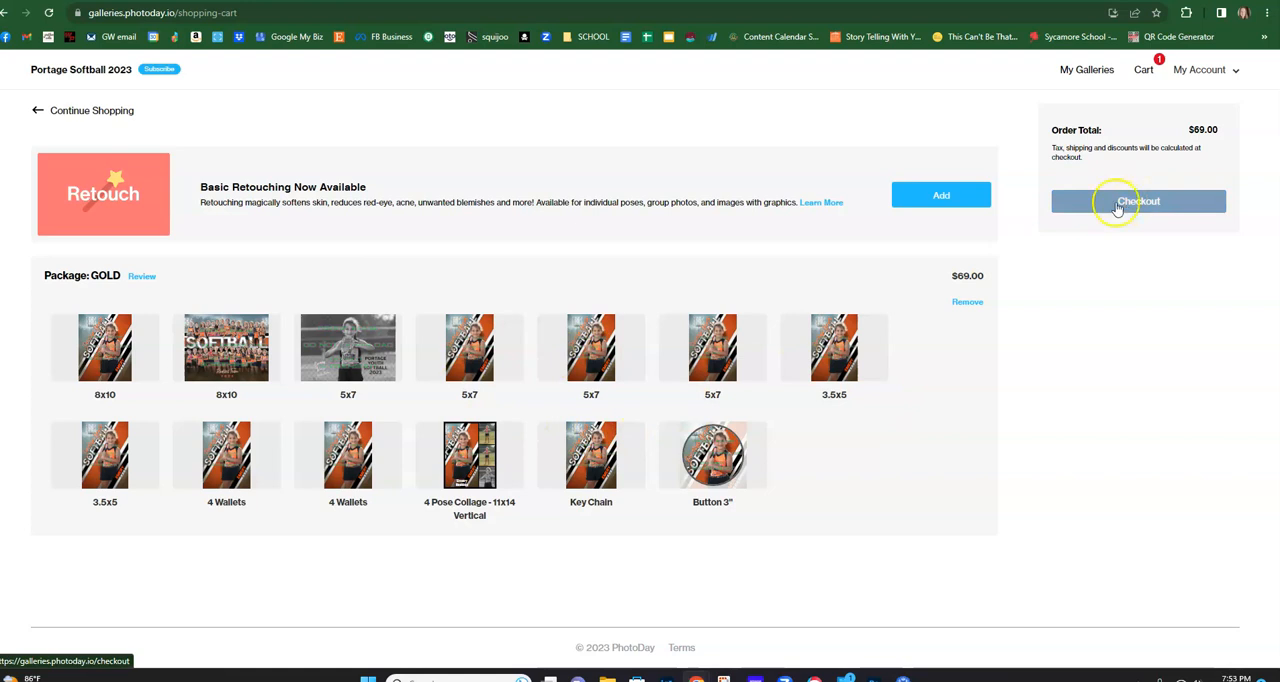
mouse_move(124, 112)
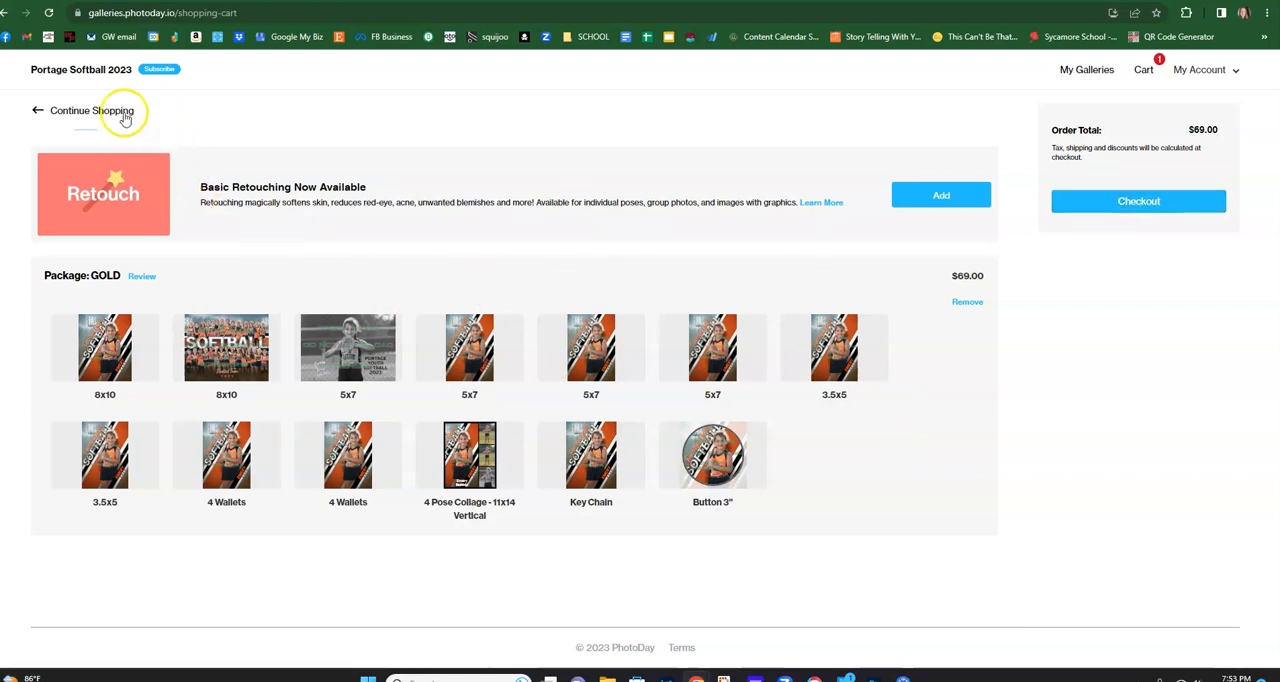
- Continue shopping and add a $14.90 8x10 print of the black-and-white softball photo to the cart
left_click(92, 110)
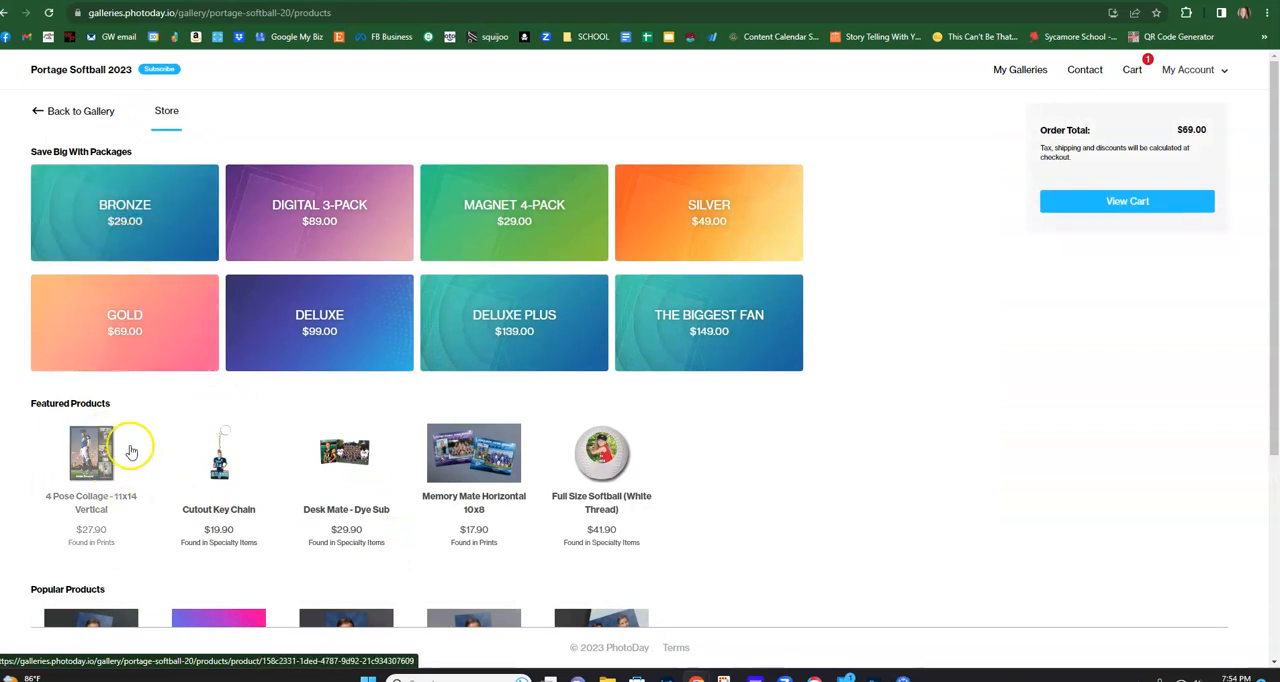
scroll("down", 3)
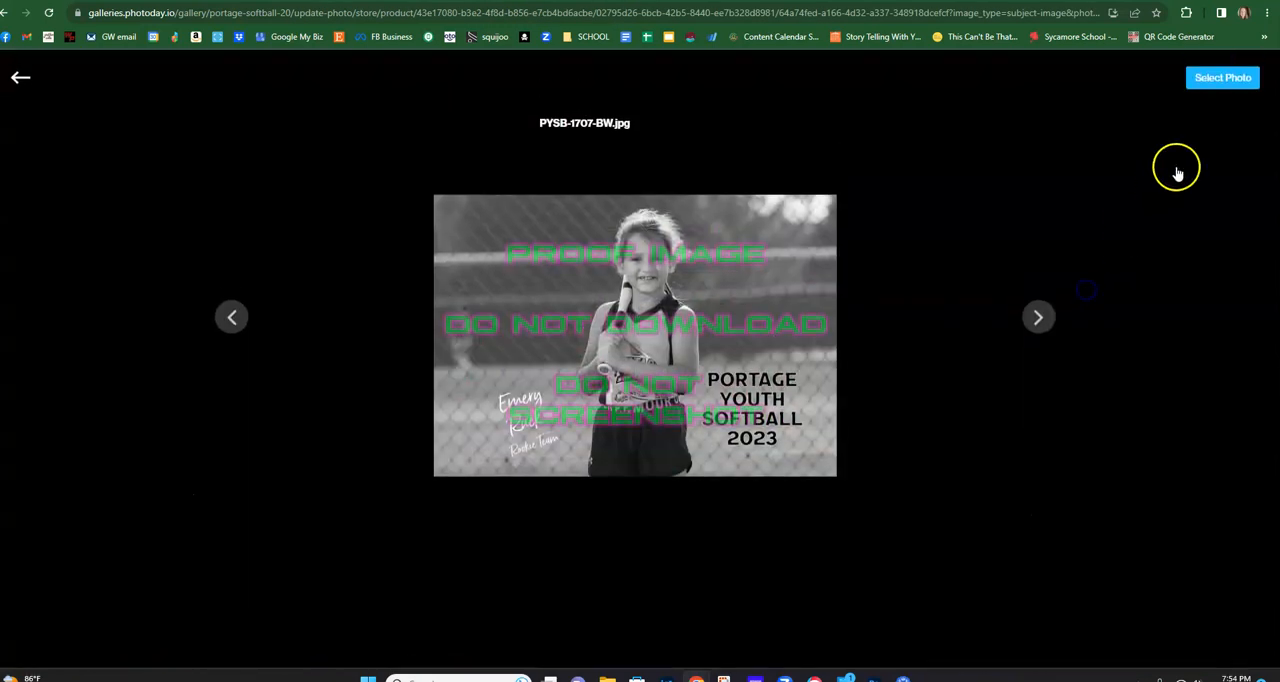
left_click(1222, 76)
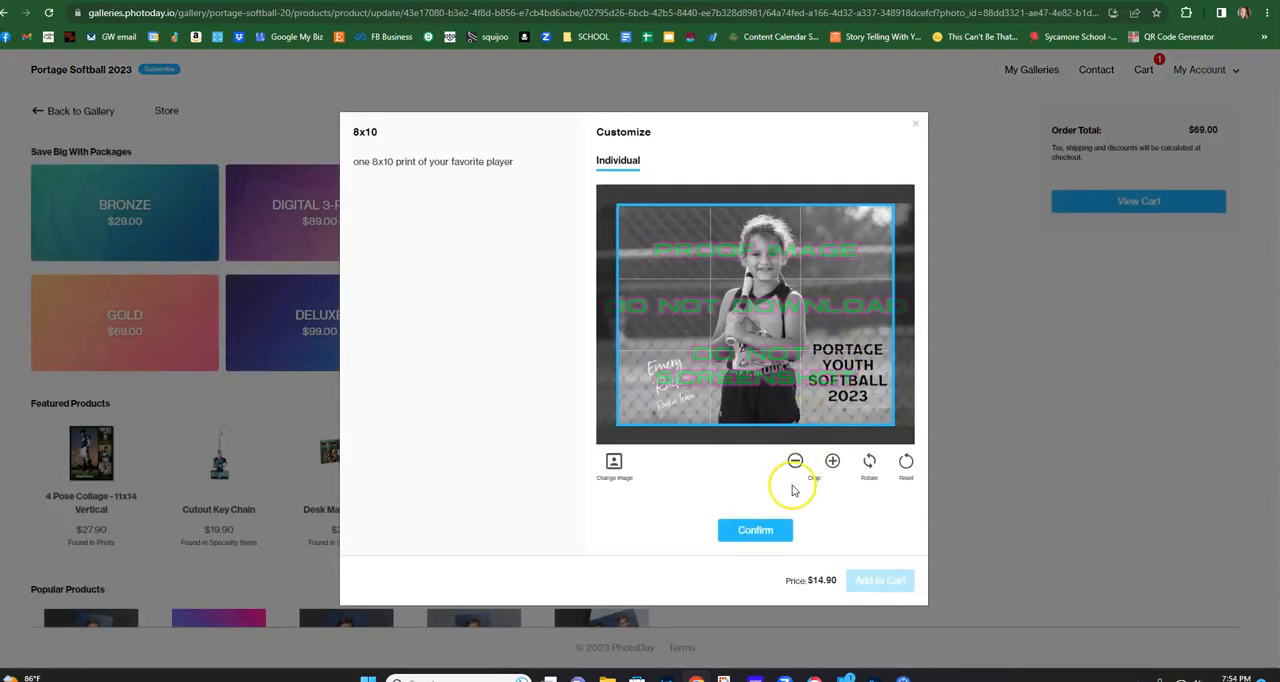
left_click(756, 530)
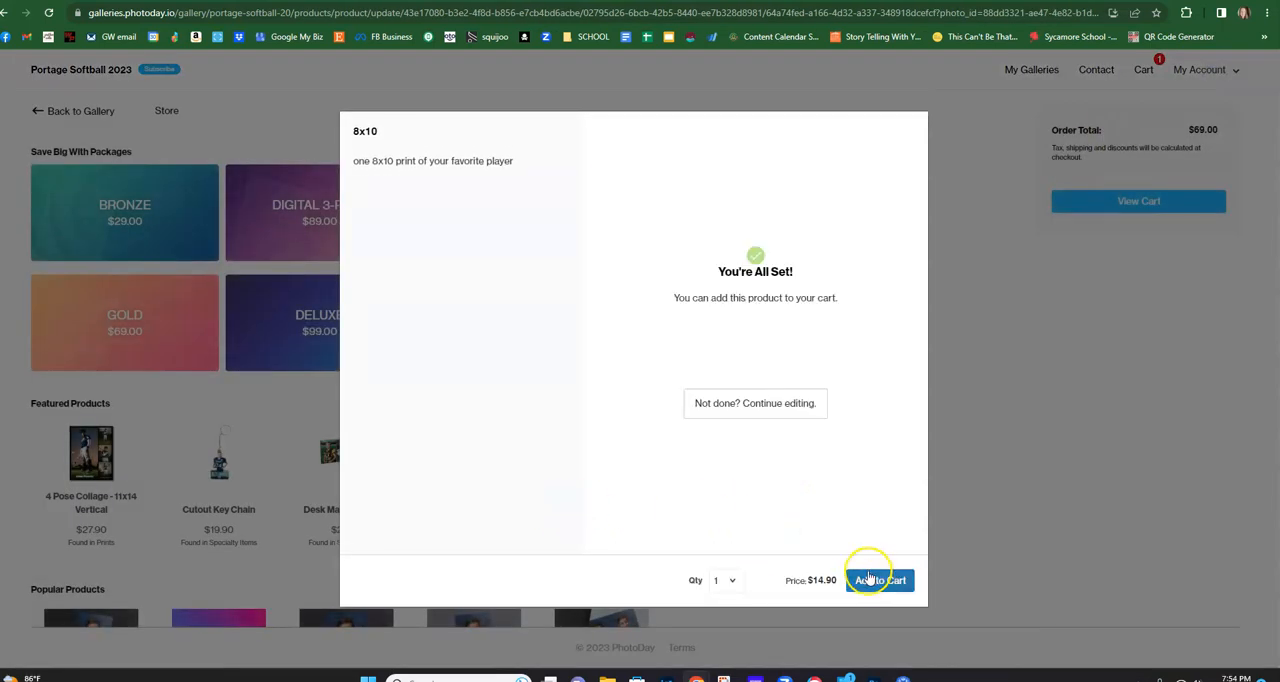
left_click(878, 580)
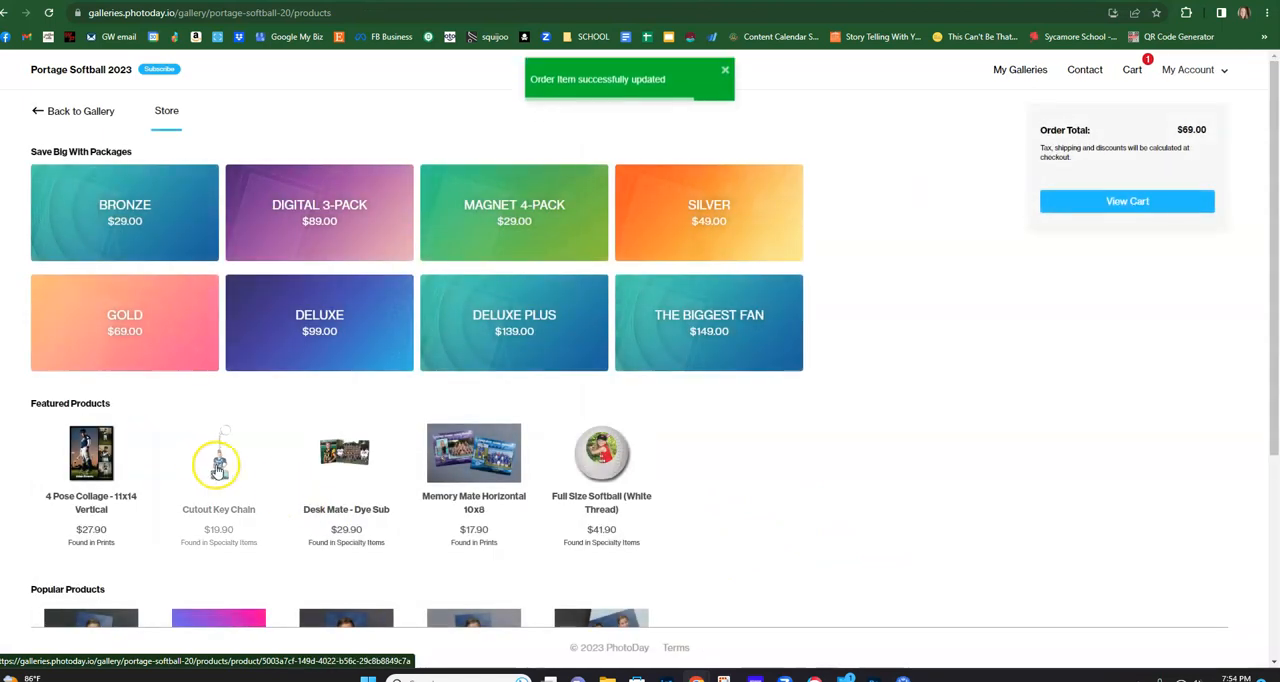
- Look at the 4 Pose Collage product and close it without adding it
left_click(92, 452)
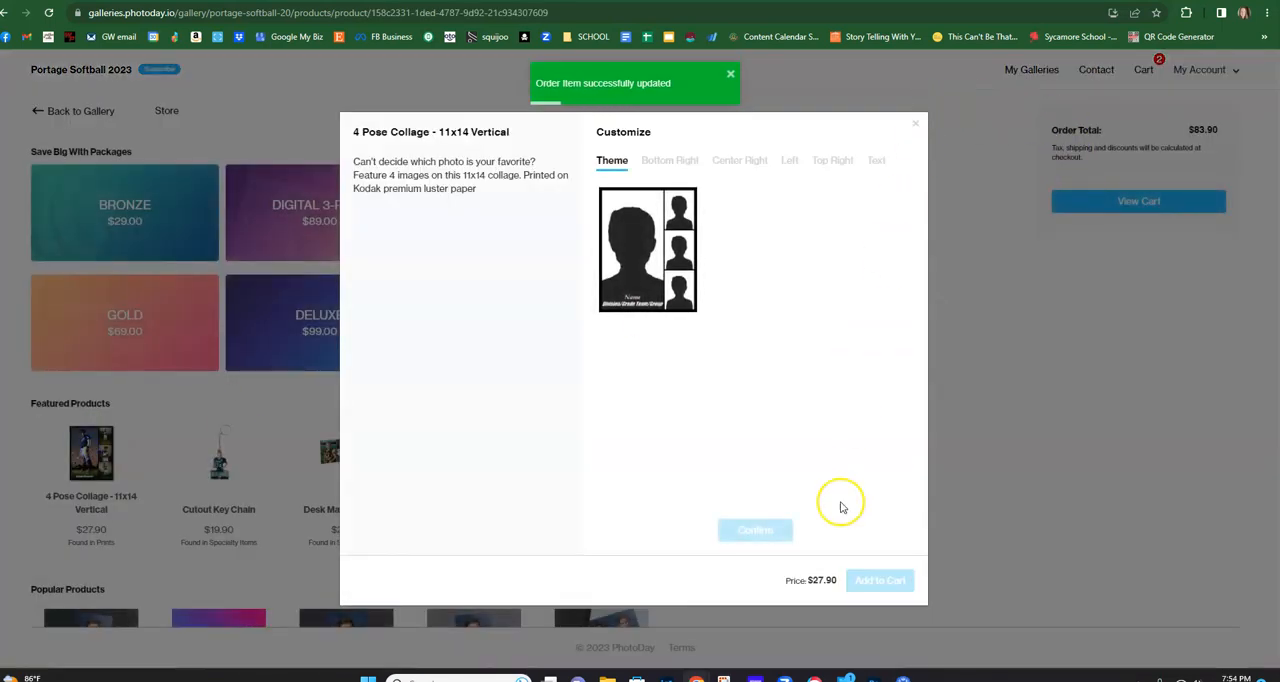
left_click(914, 124)
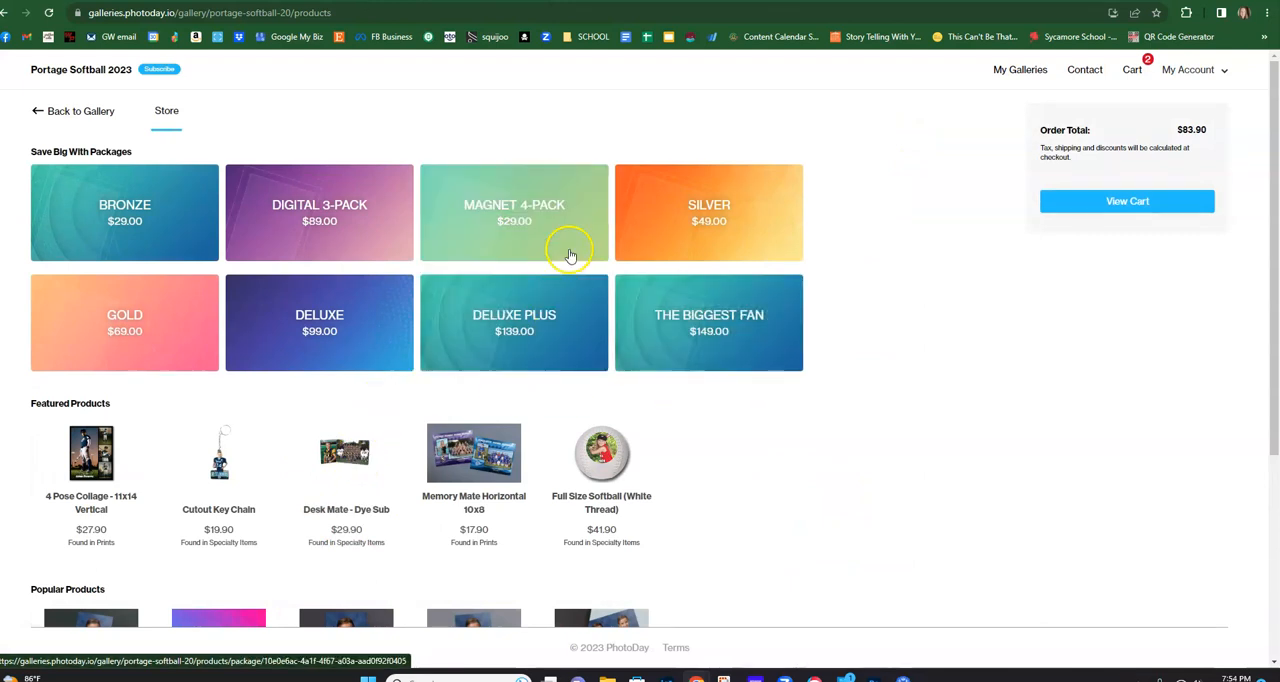
- Add 4 Wallets using the standing portrait PYSB-1701.JPG instead of the default photo ($8.90)
scroll("down", 3)
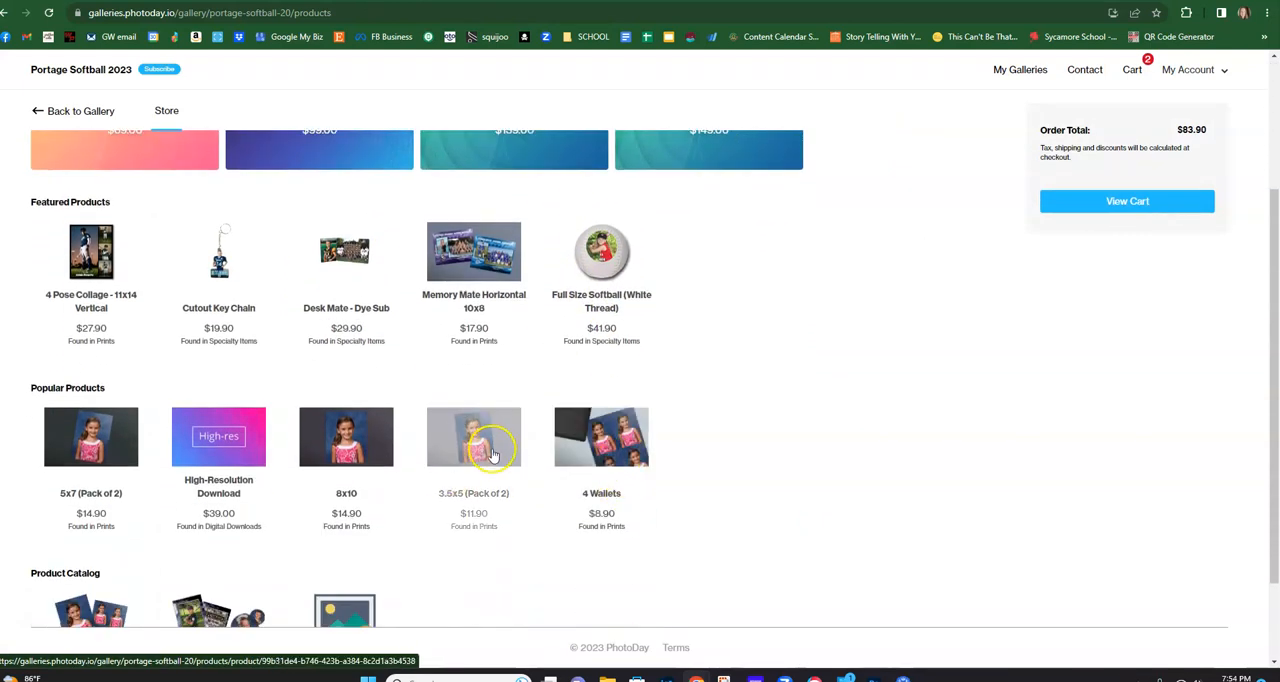
left_click(600, 436)
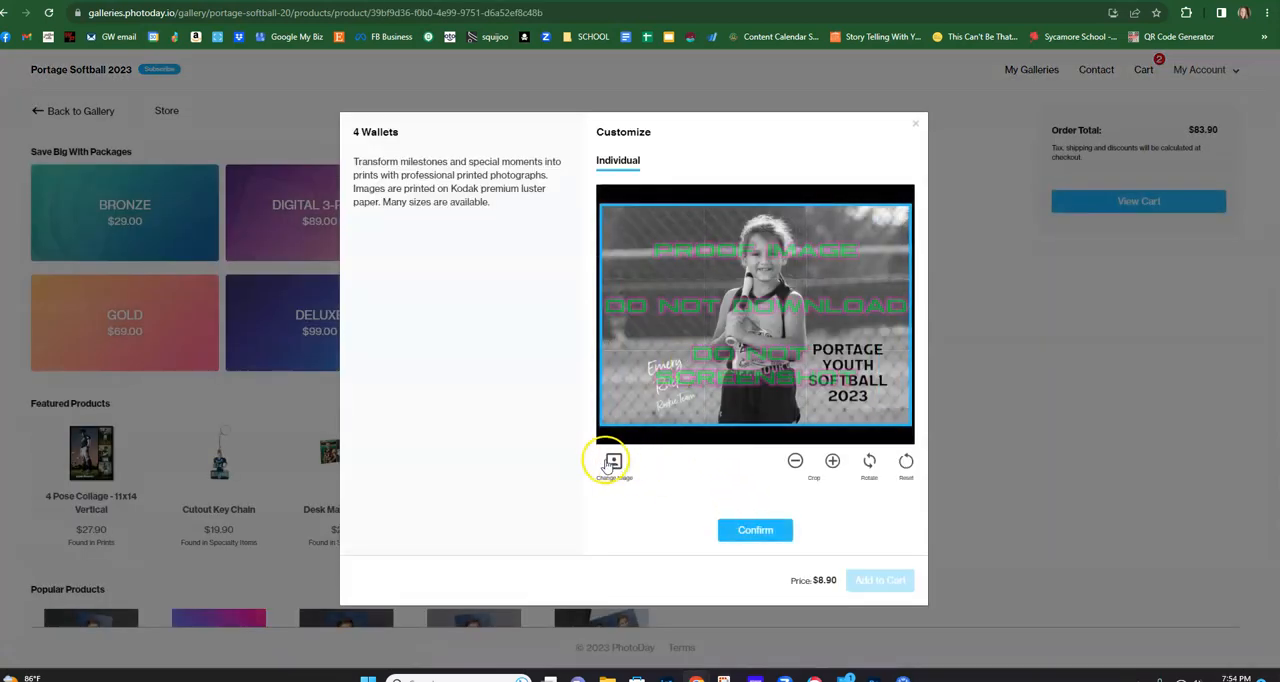
left_click(612, 460)
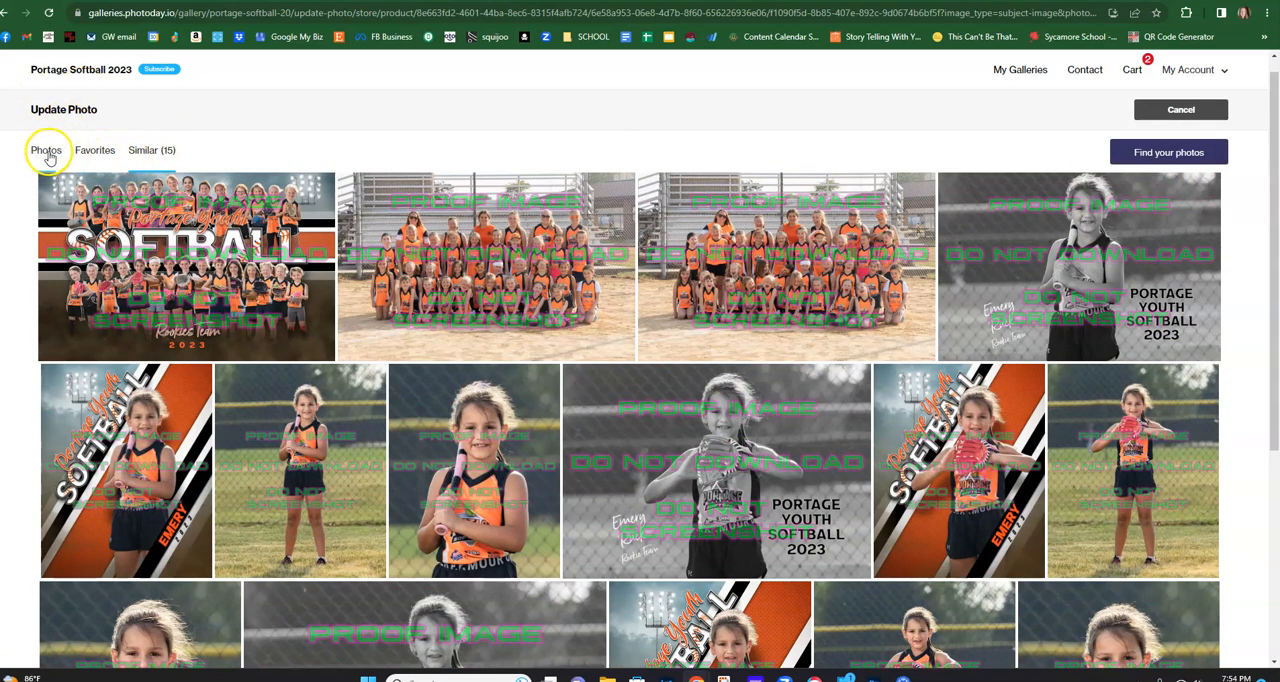
left_click(46, 150)
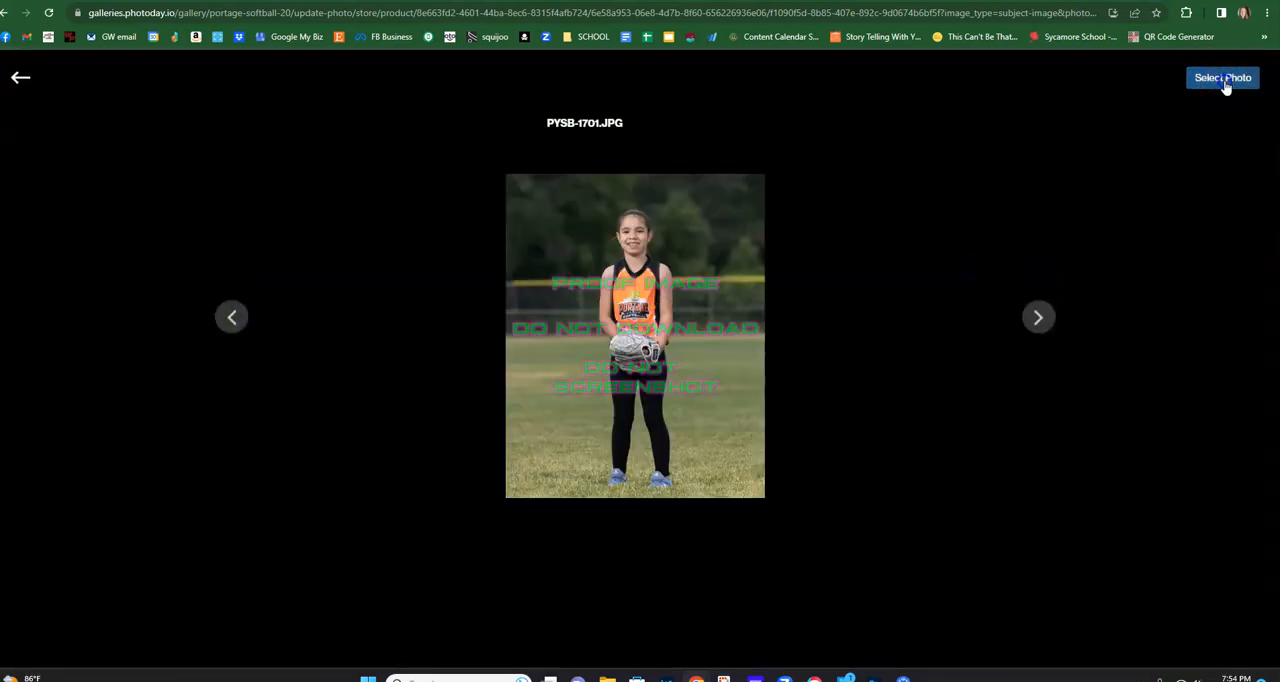
left_click(1222, 78)
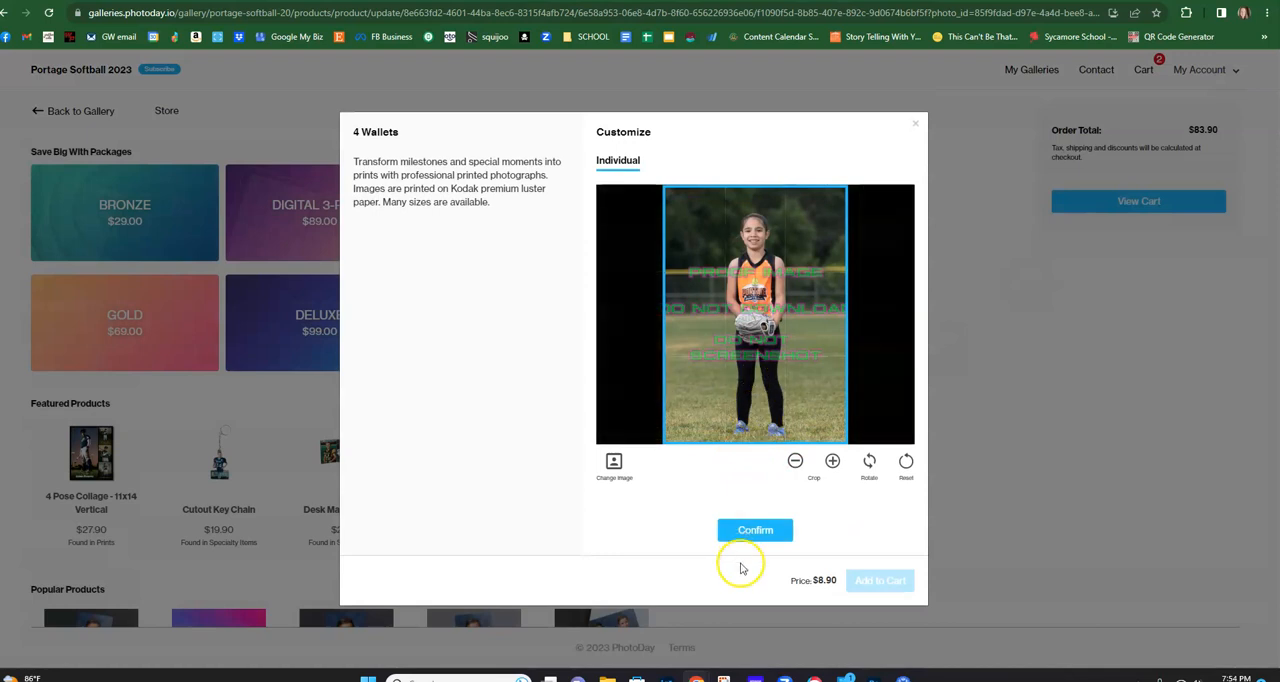
left_click(880, 580)
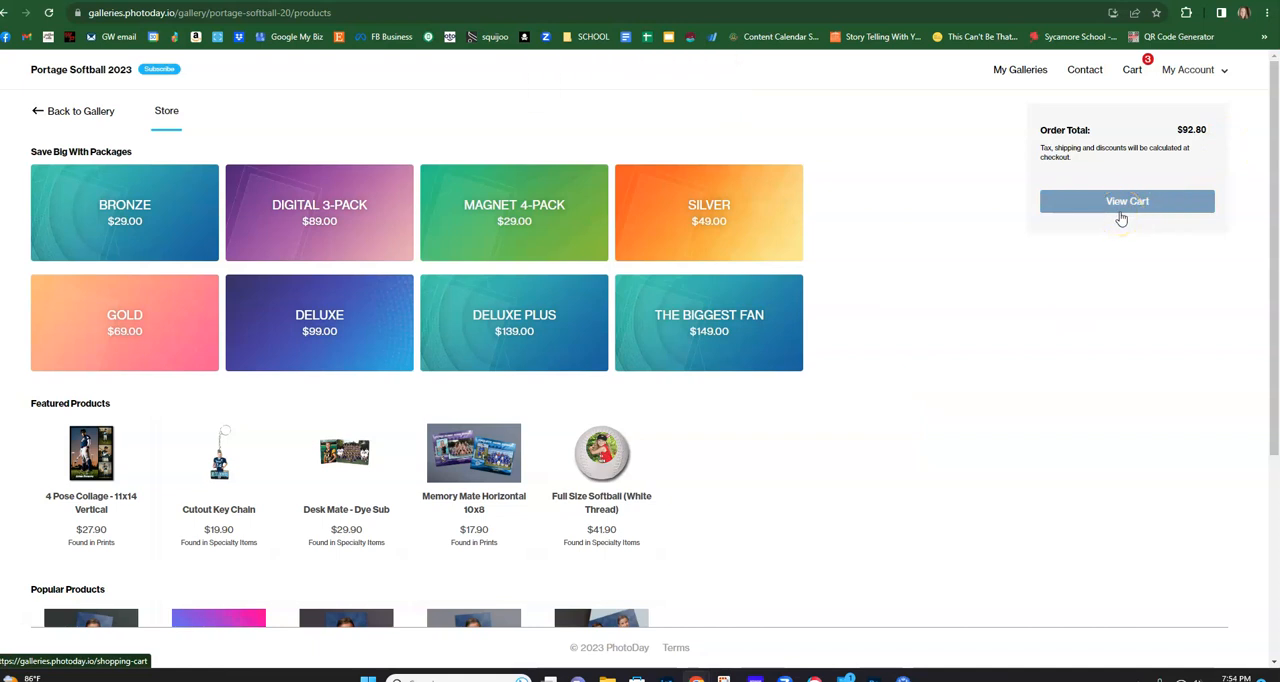
mouse_move(826, 352)
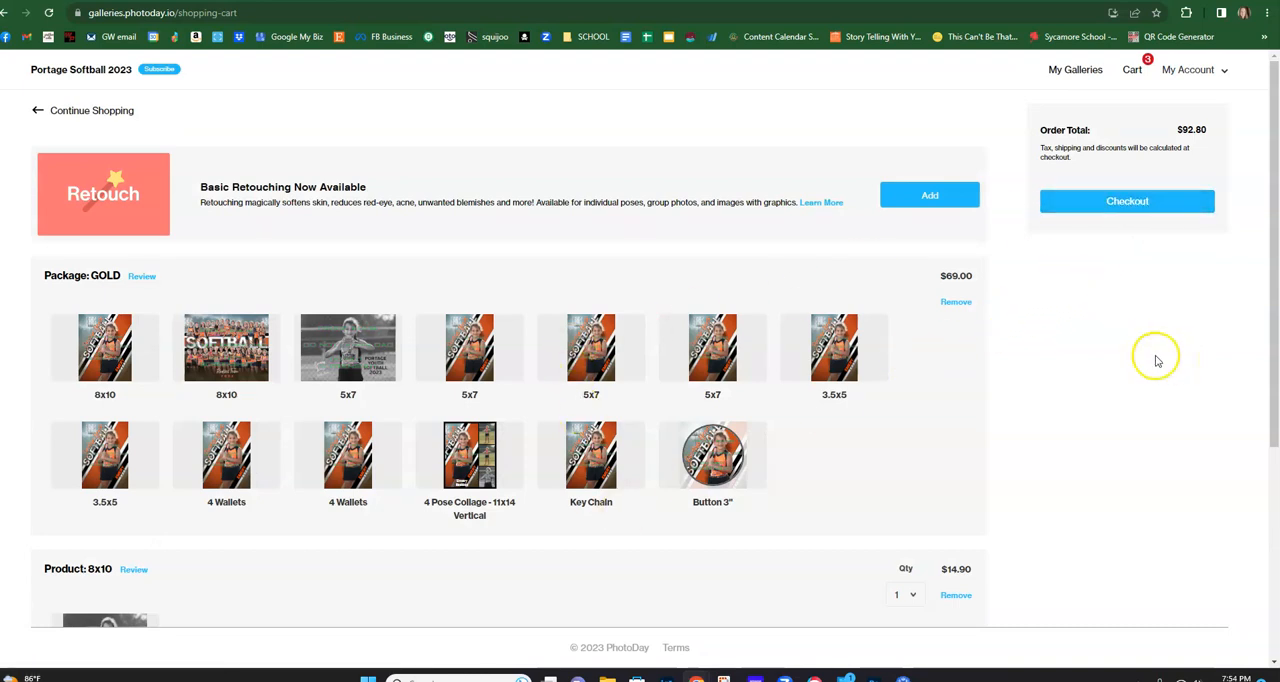
- Scroll the cart to review the Gold package and add-on items totalling $92.80
scroll("down", 3)
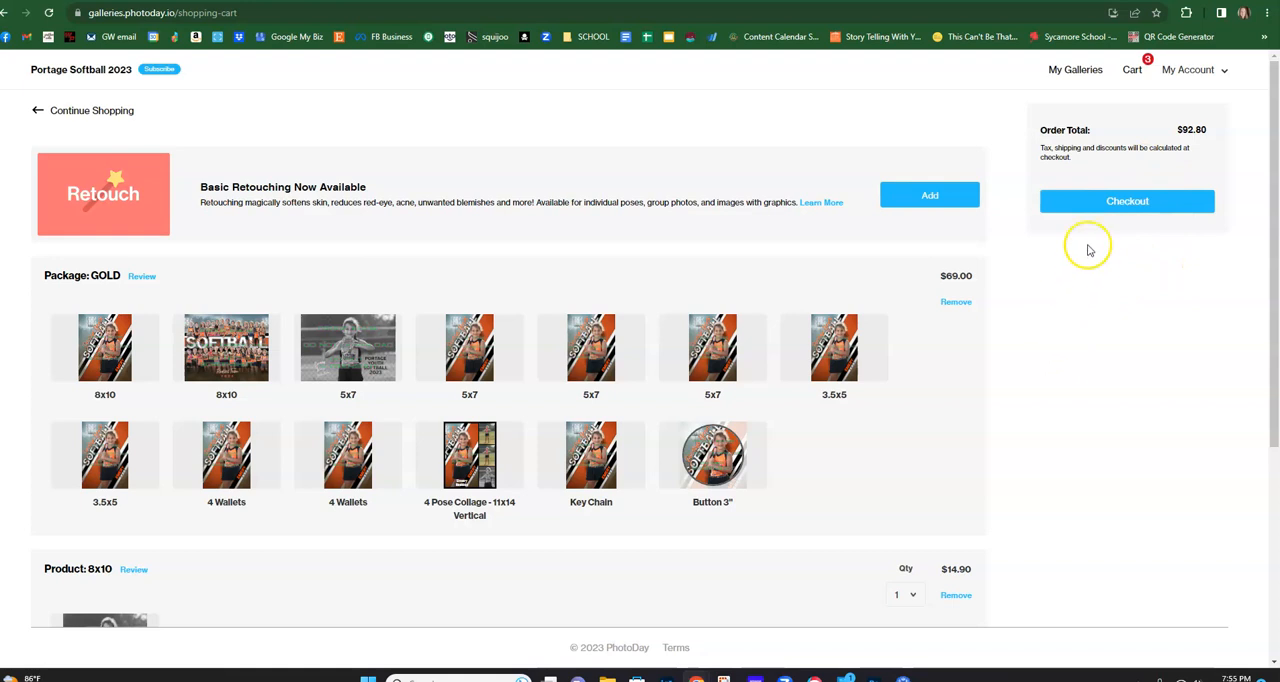
mouse_move(192, 650)
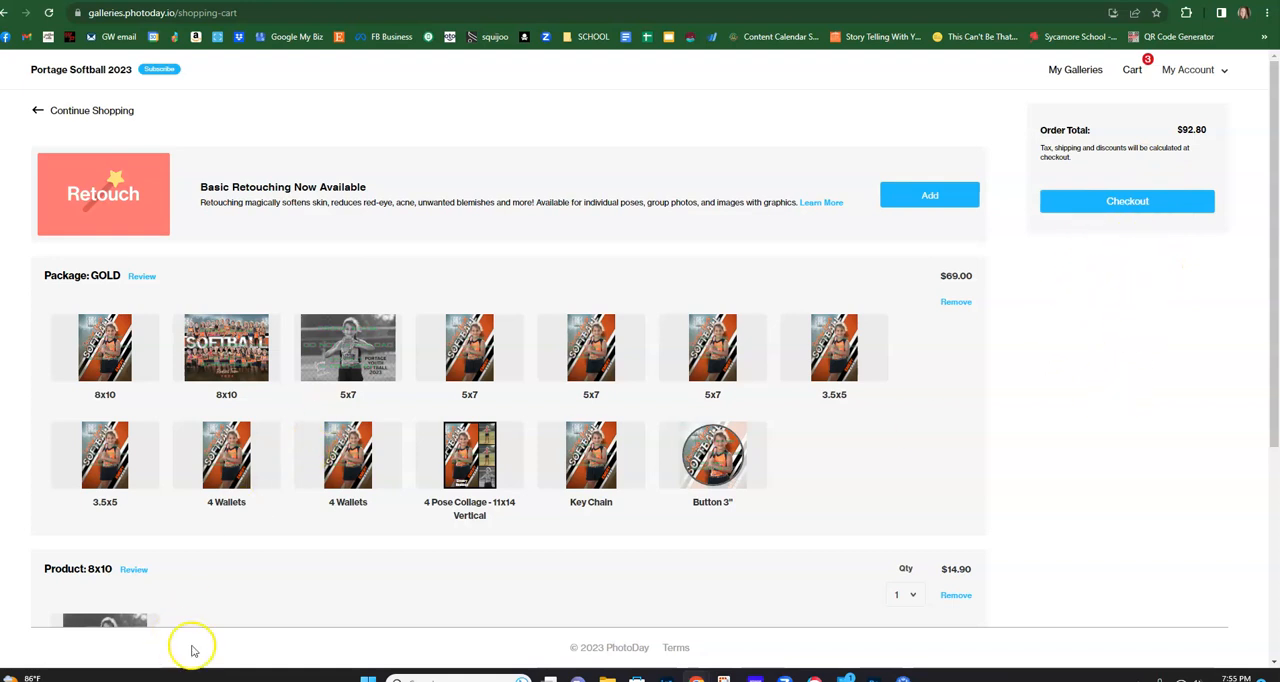